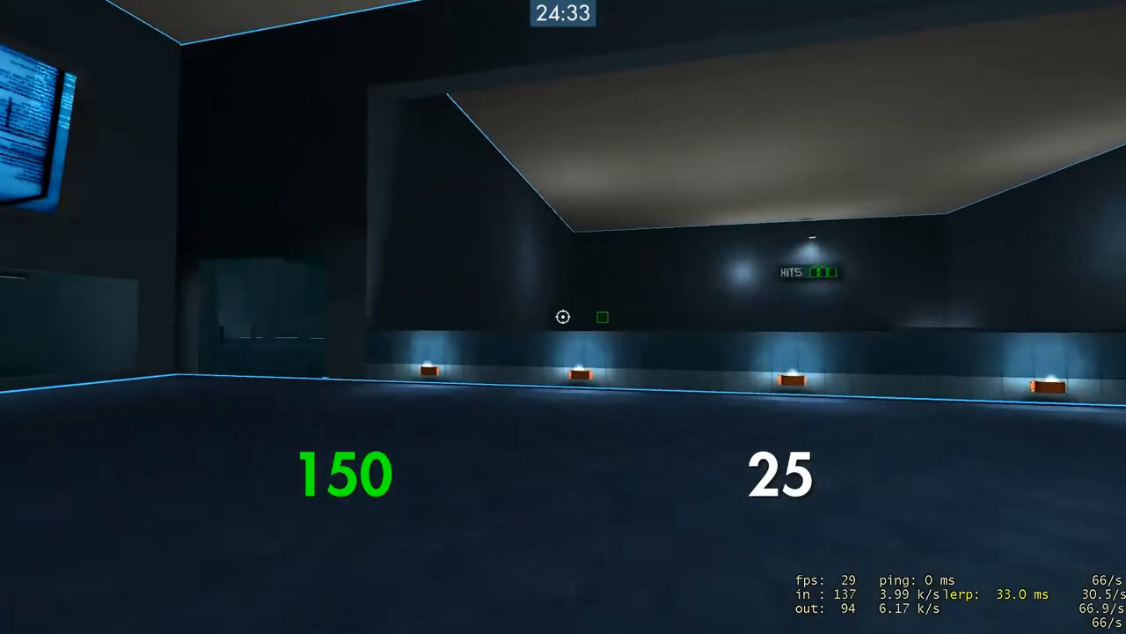
mouse_move(562, 317)
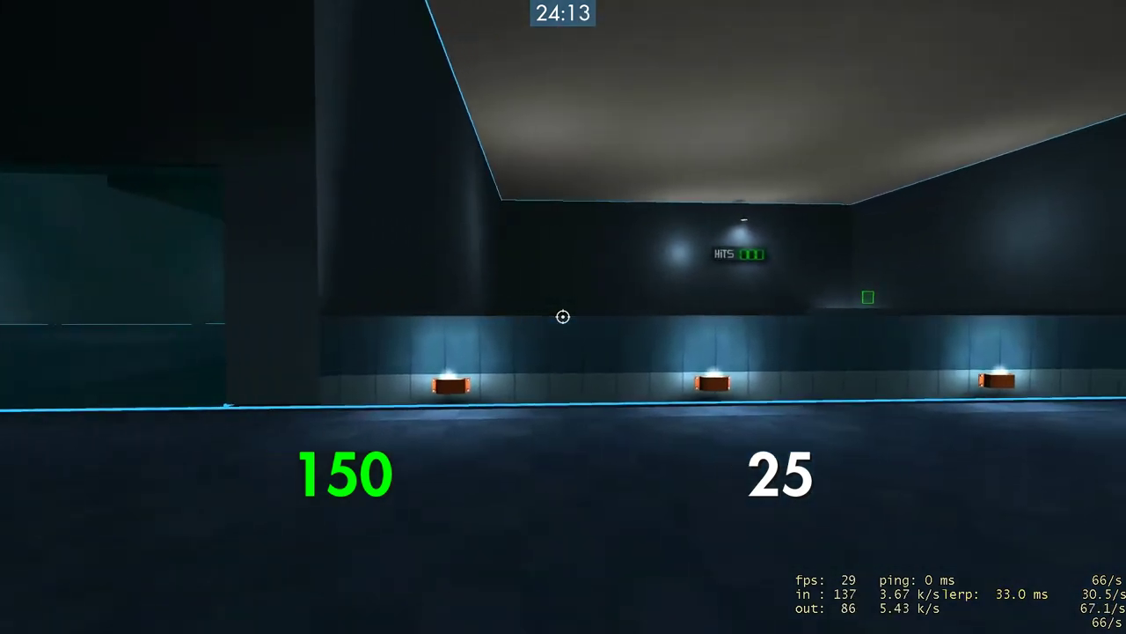
mouse_move(563, 317)
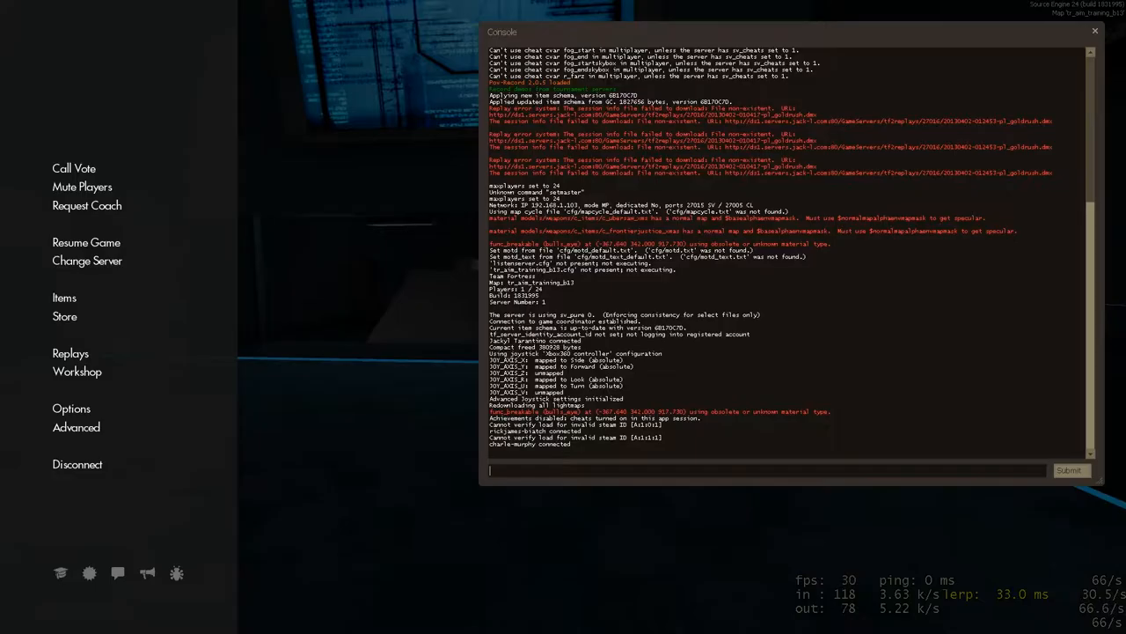
- Enter a cl_interp value beginning with 0. in the developer console
type("cl_")
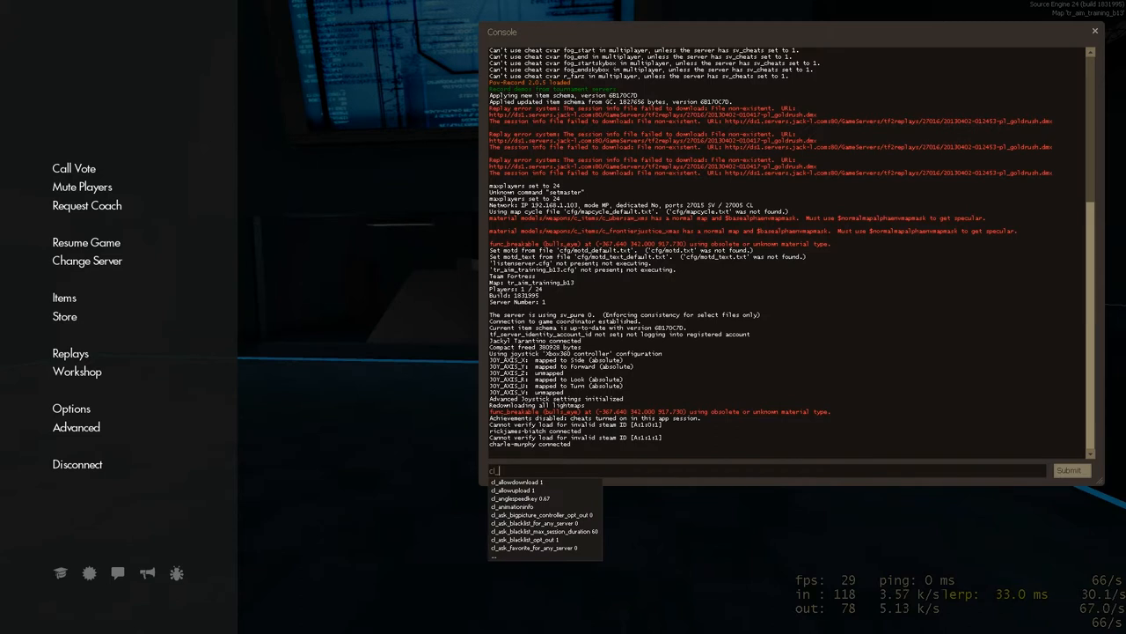
type("cl_interp")
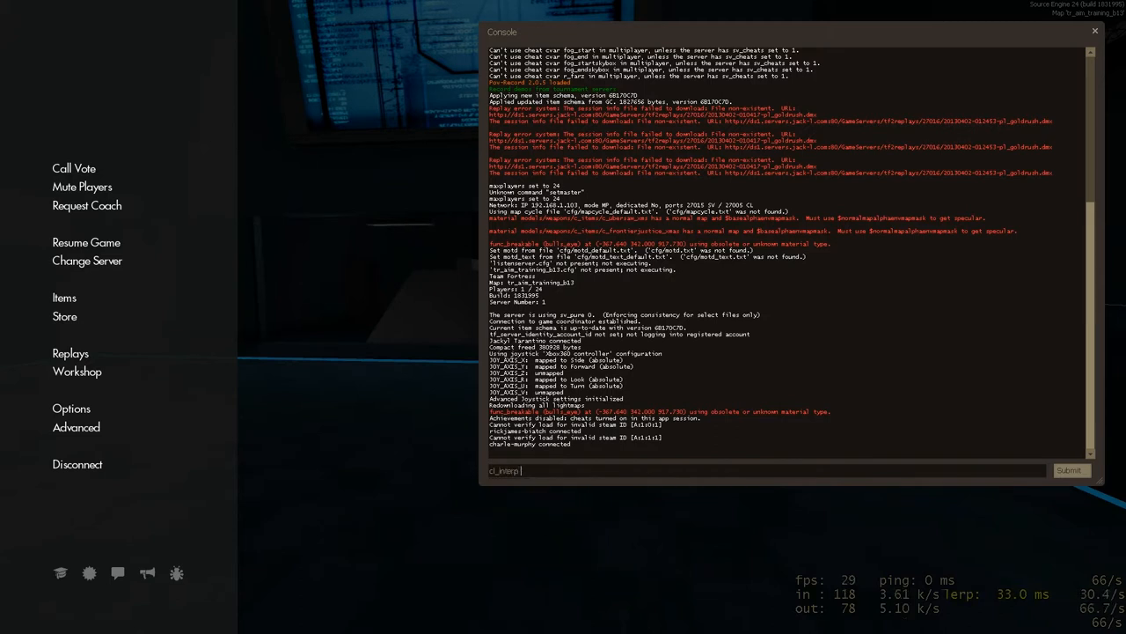
type("0.")
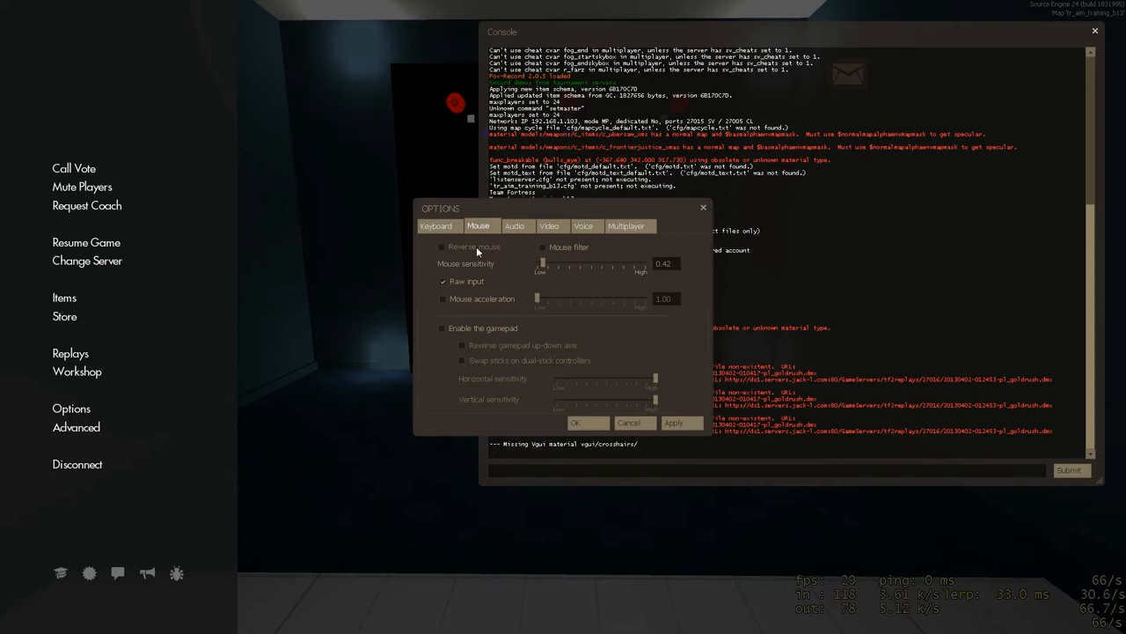
mouse_move(458, 281)
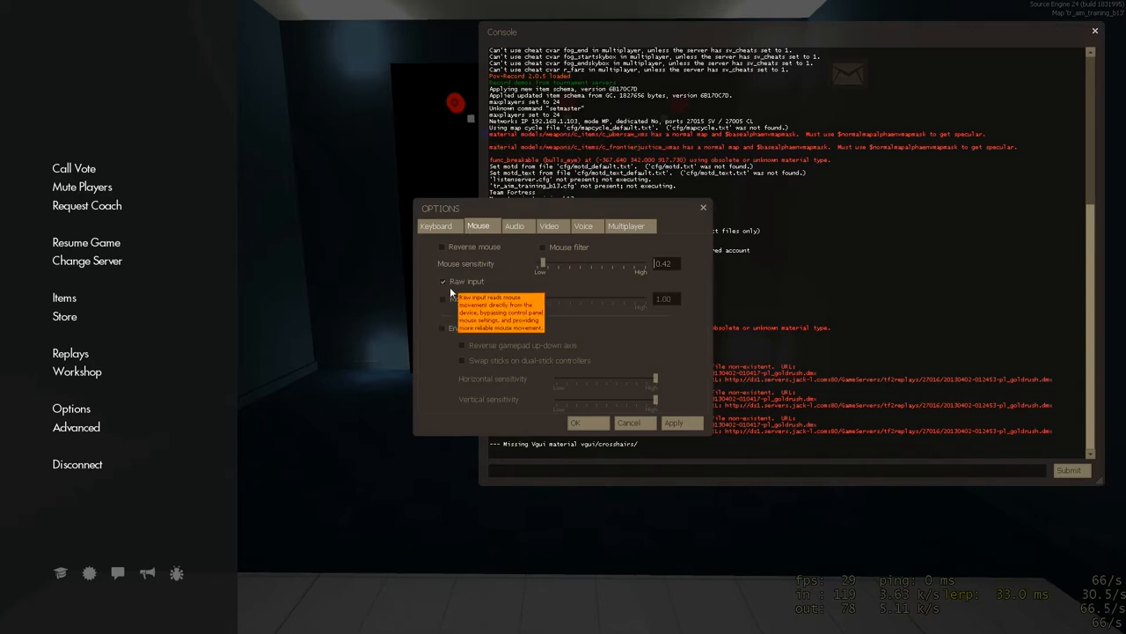
mouse_move(499, 279)
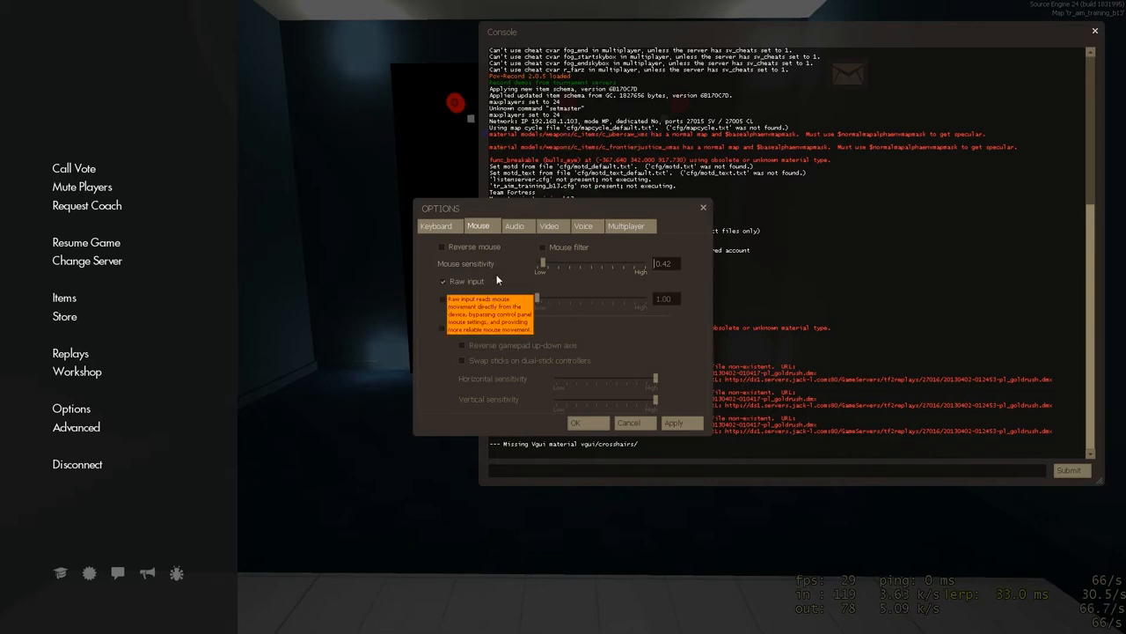
mouse_move(277, 222)
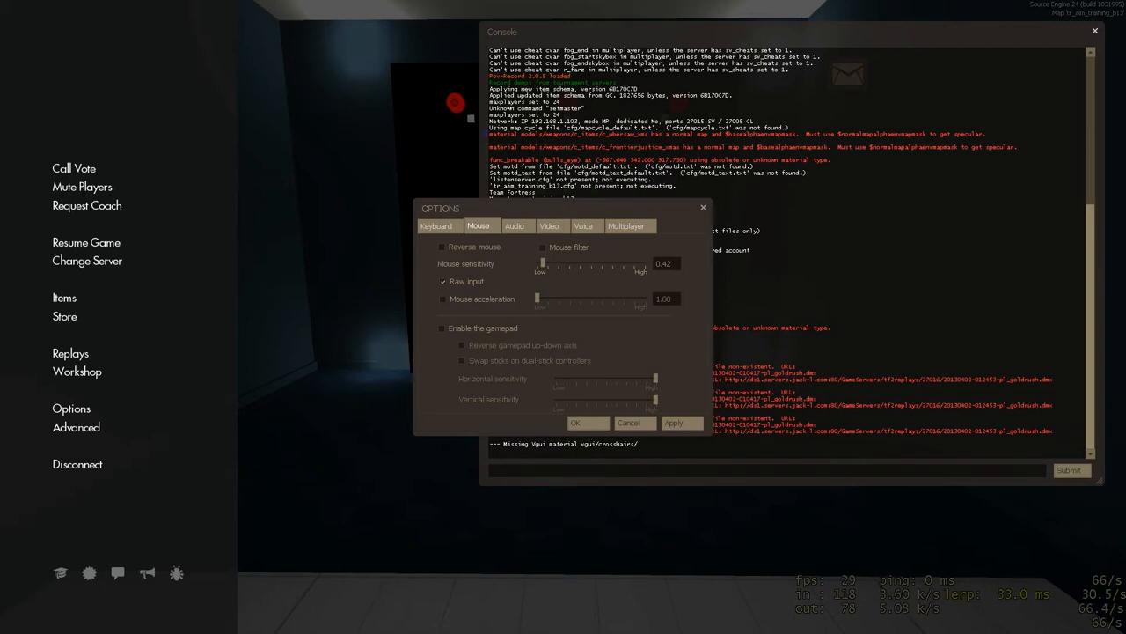
left_click(664, 263)
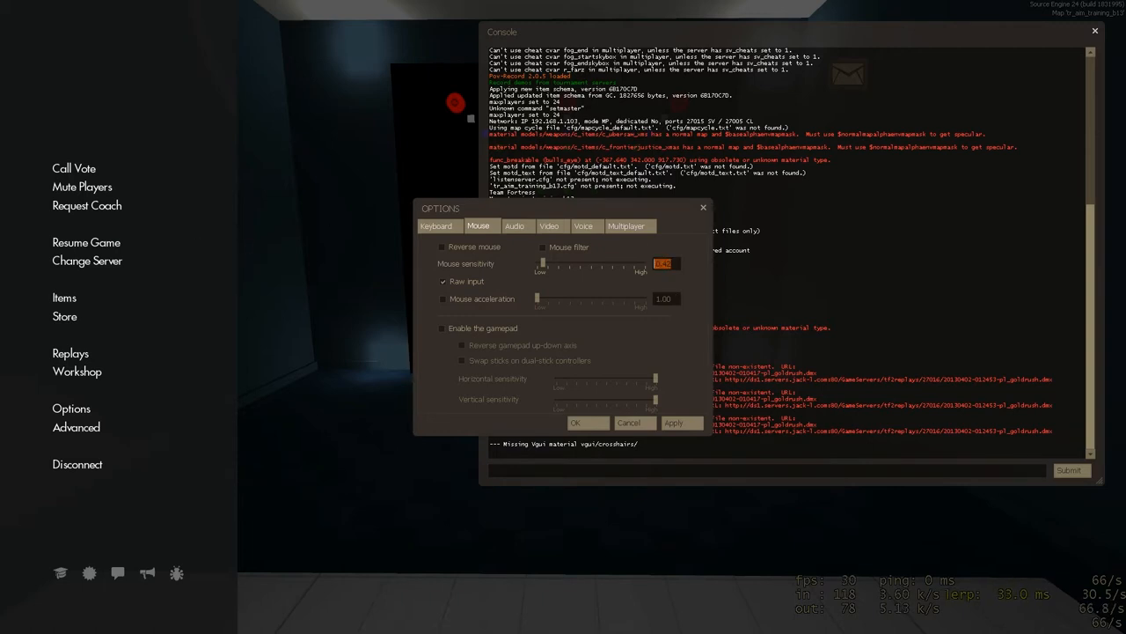
mouse_move(654, 259)
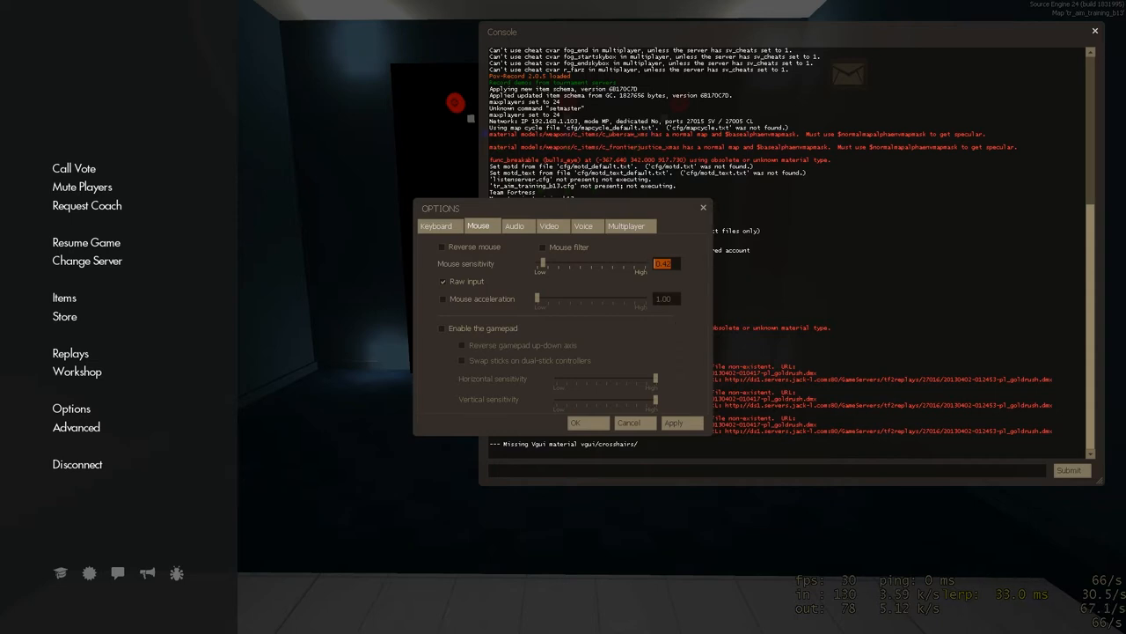
mouse_move(309, 367)
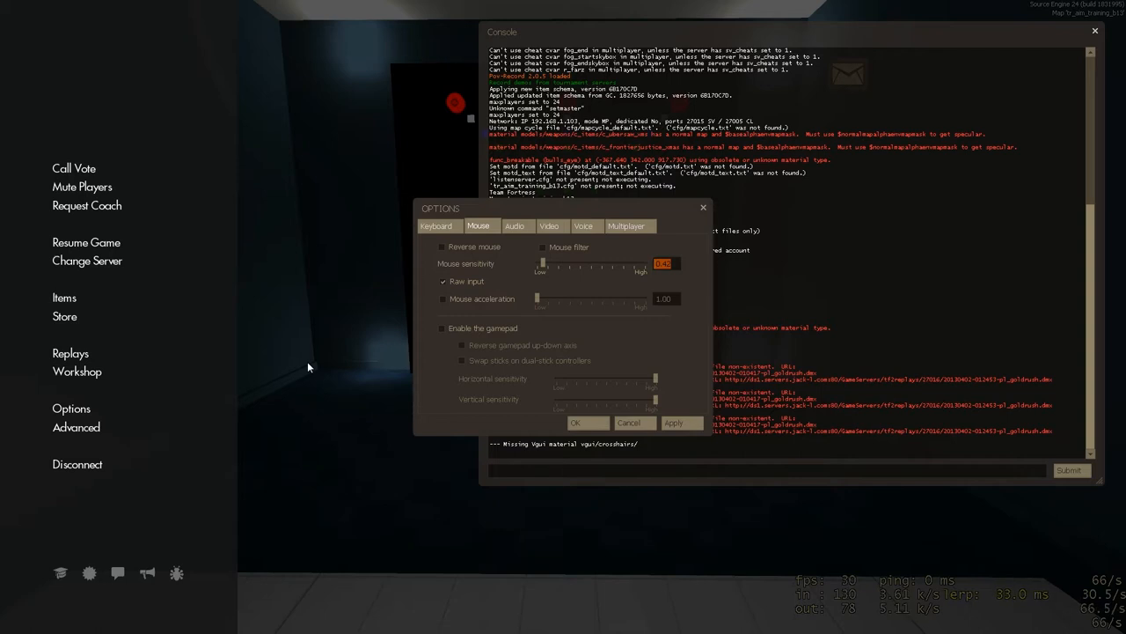
mouse_move(629, 247)
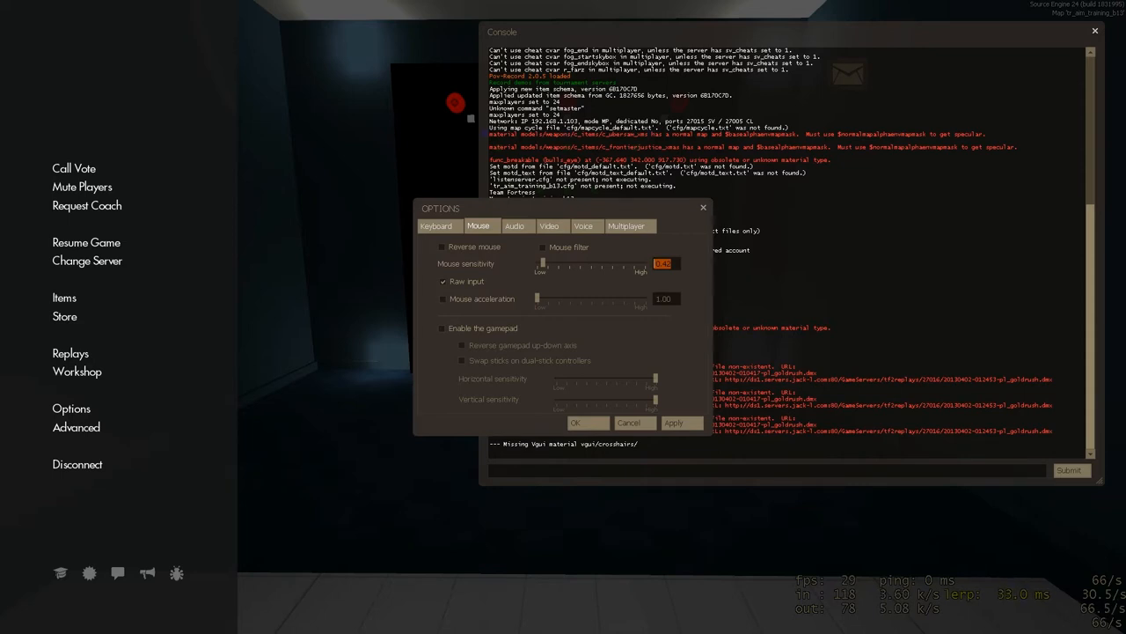
mouse_move(445, 280)
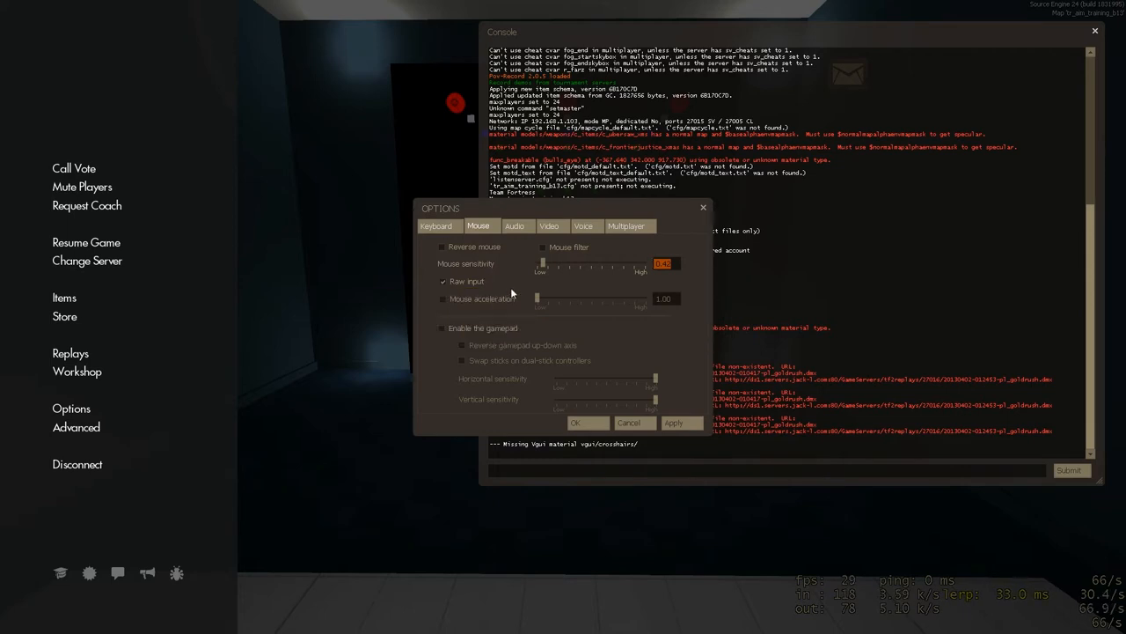
mouse_move(465, 306)
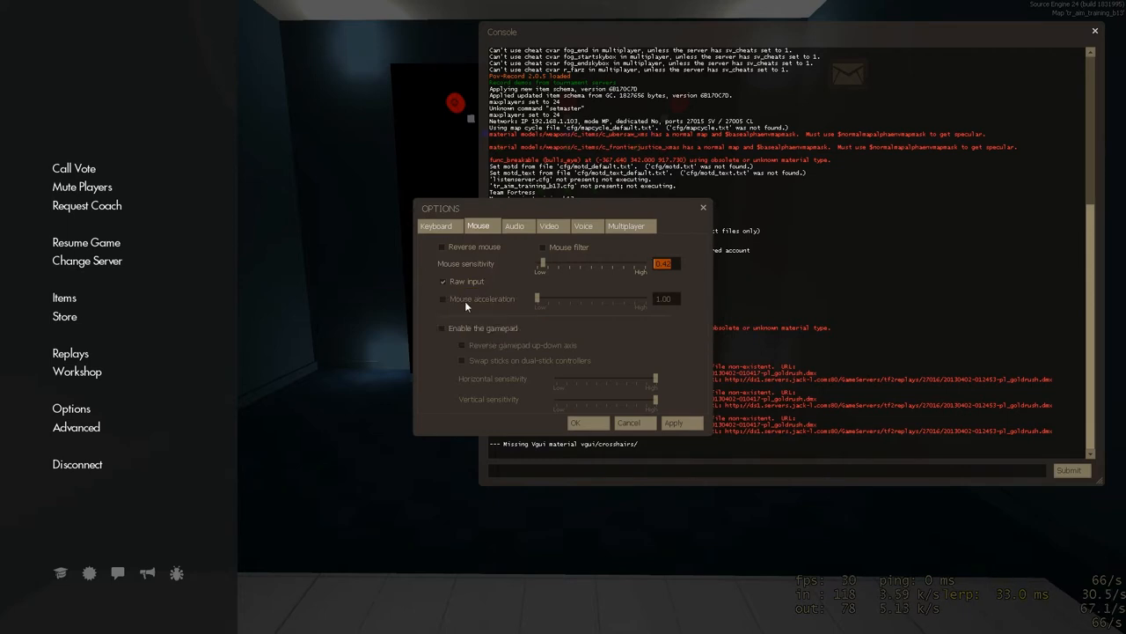
mouse_move(466, 305)
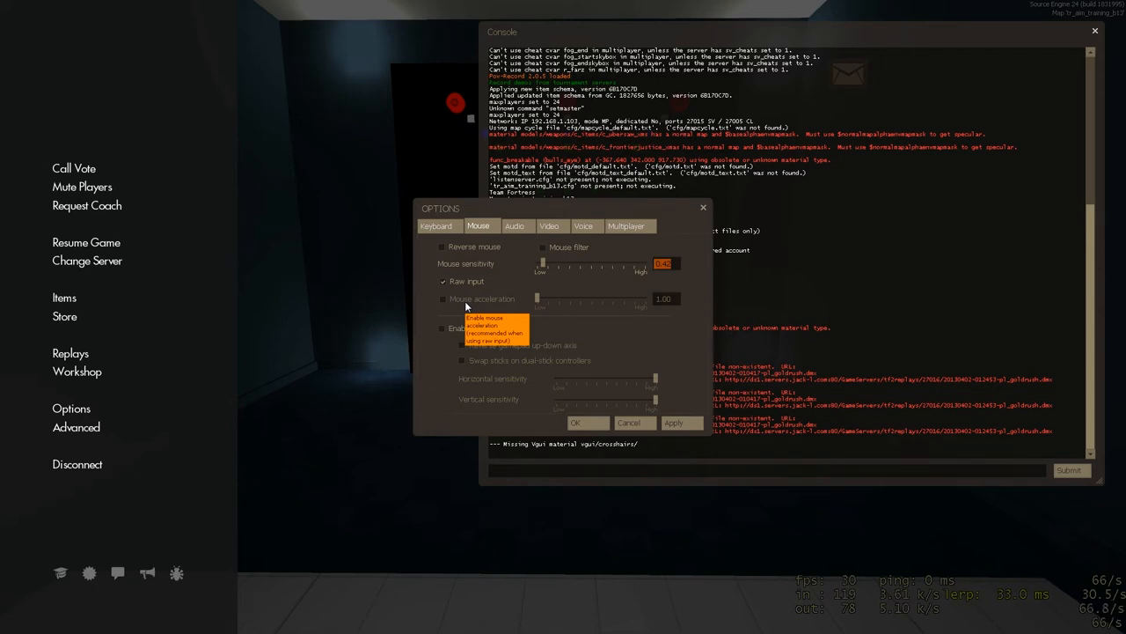
mouse_move(608, 265)
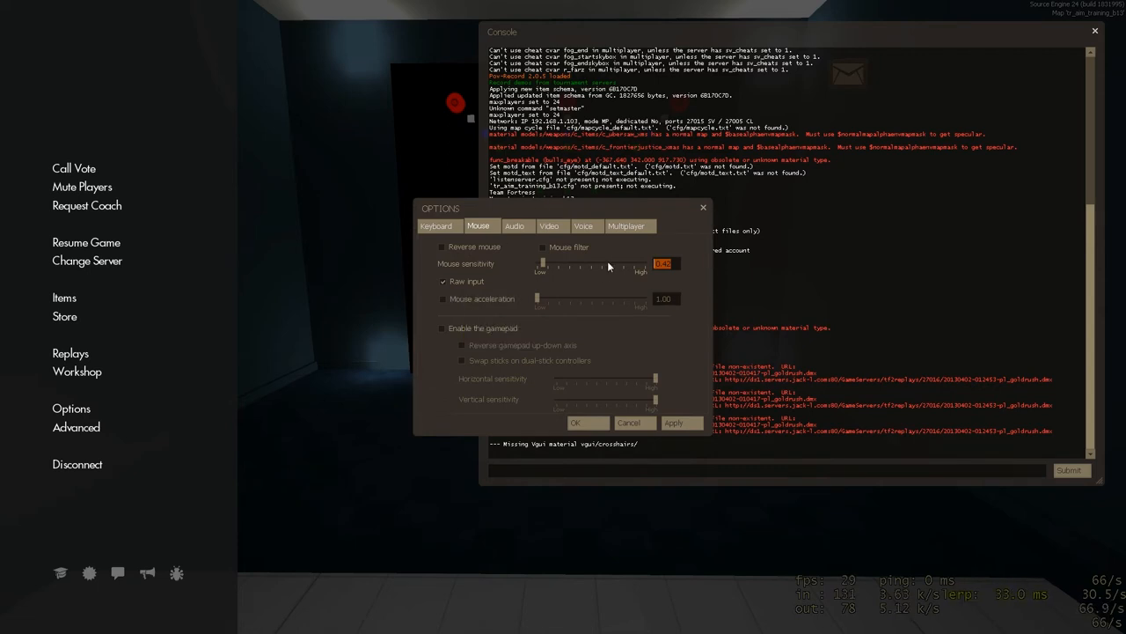
mouse_move(603, 317)
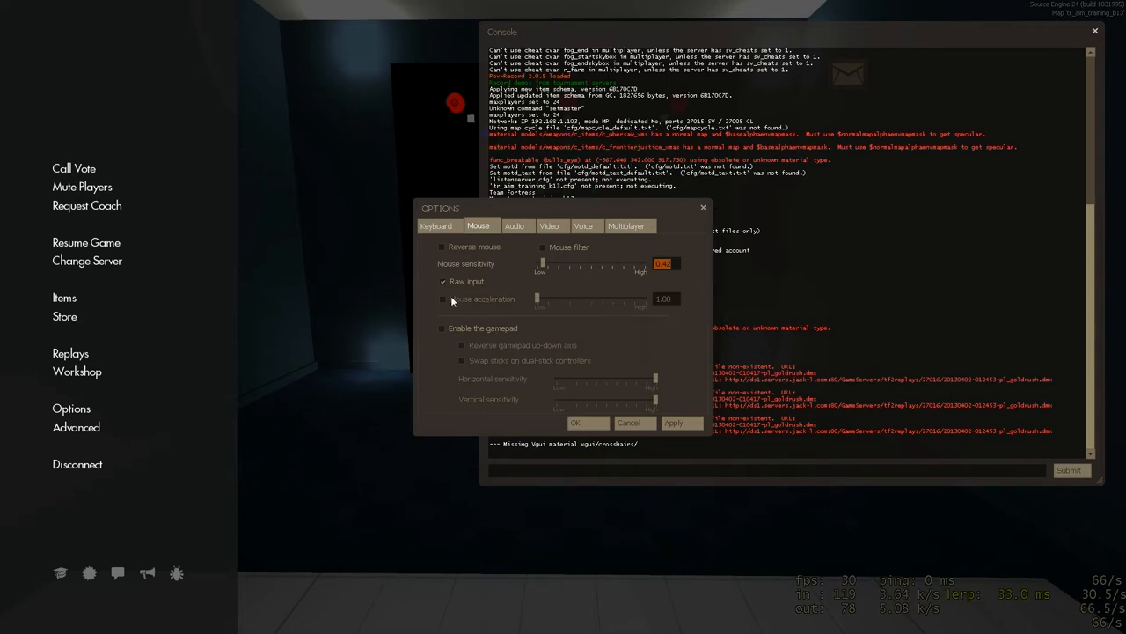
mouse_move(452, 300)
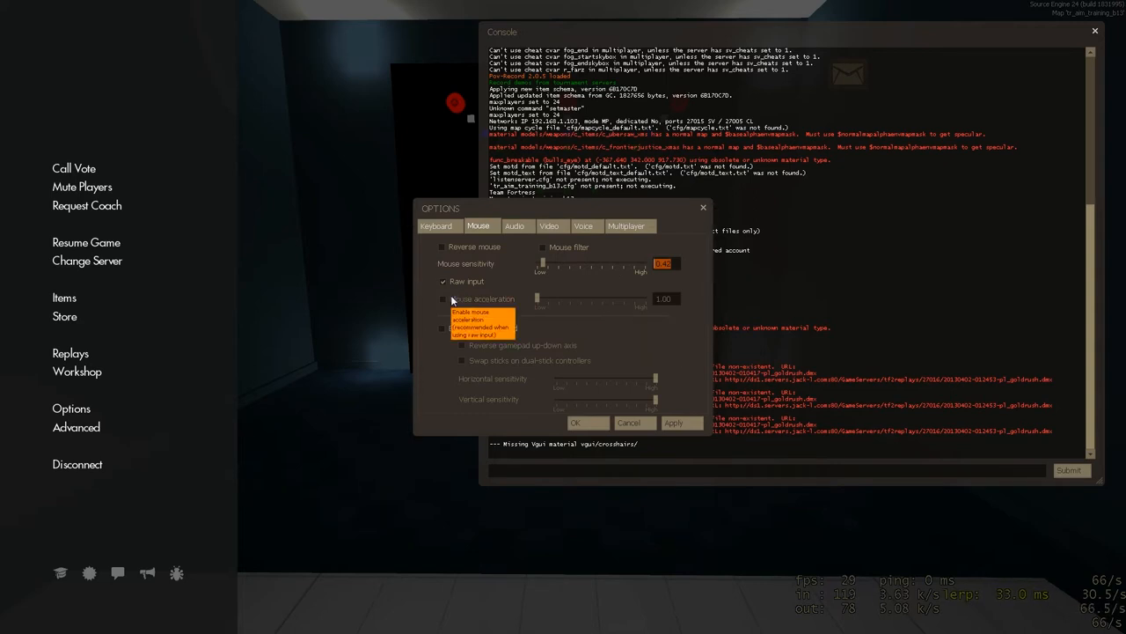
mouse_move(616, 306)
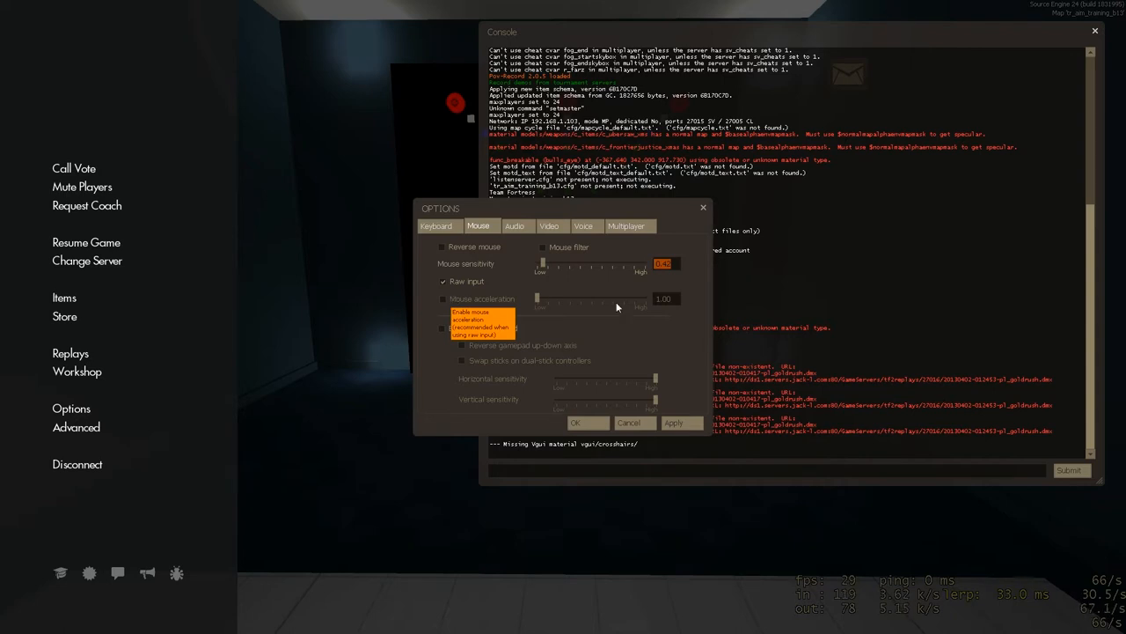
mouse_move(591, 304)
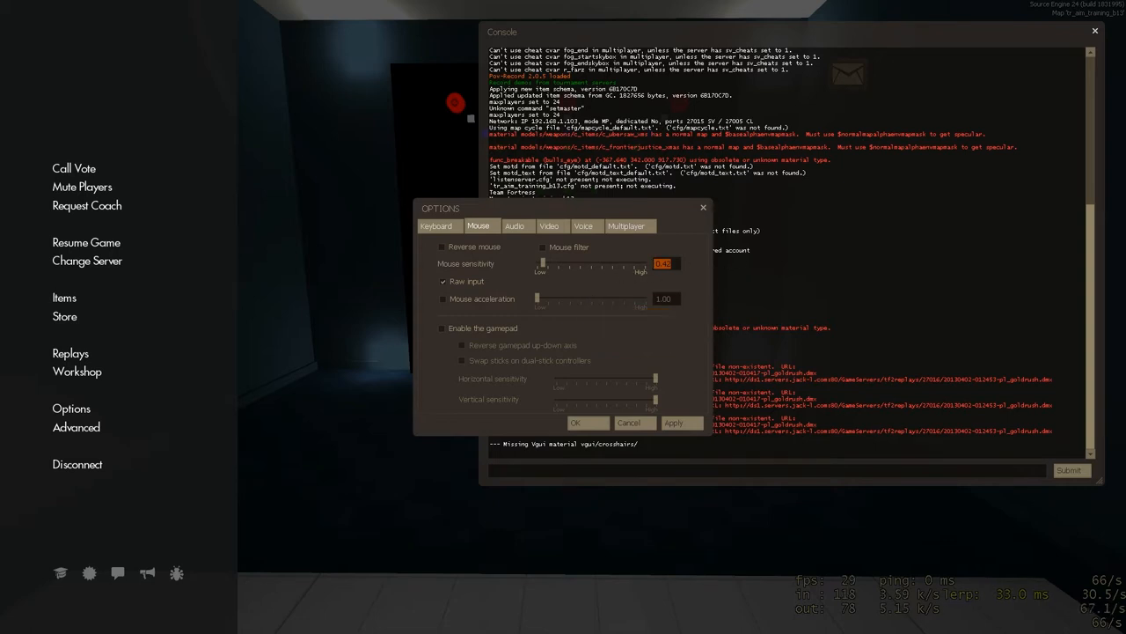
mouse_move(186, 535)
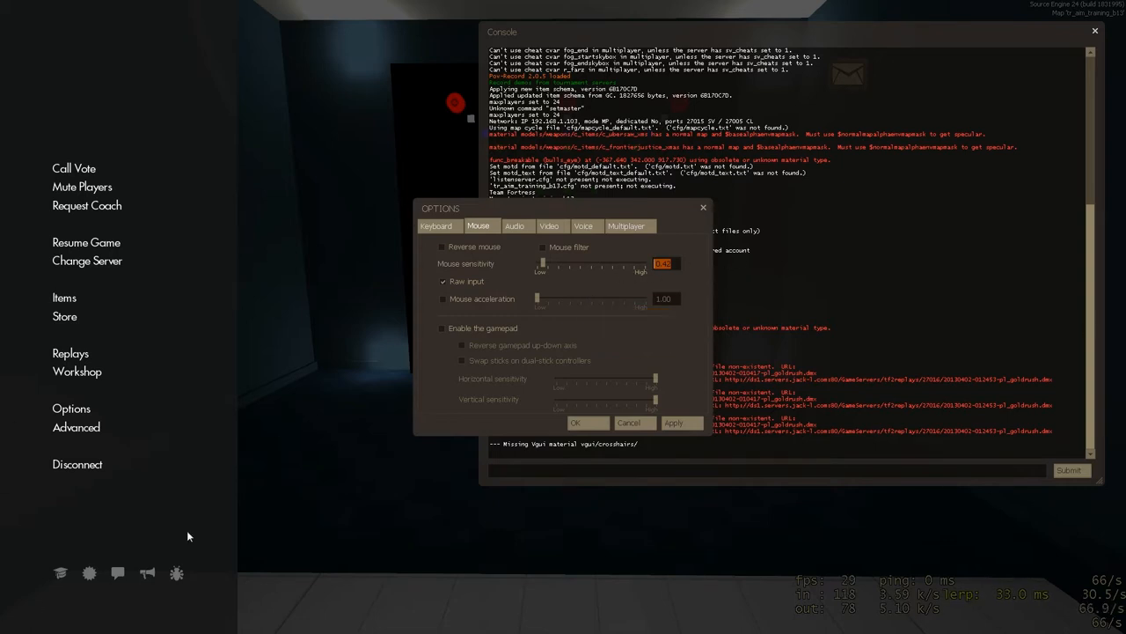
mouse_move(484, 538)
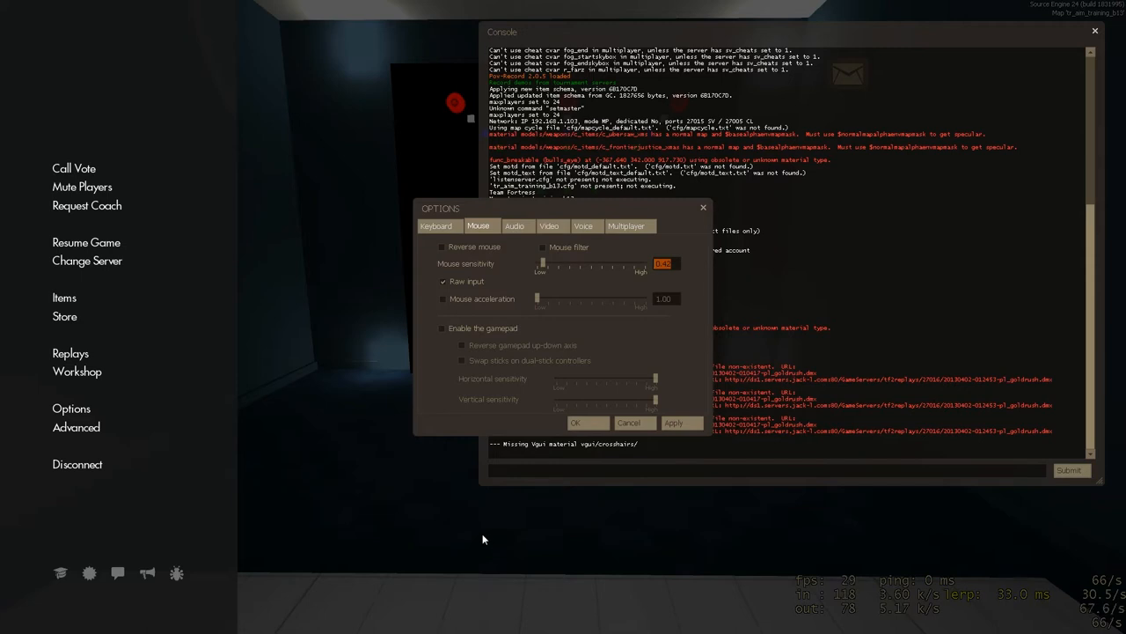
mouse_move(32, 225)
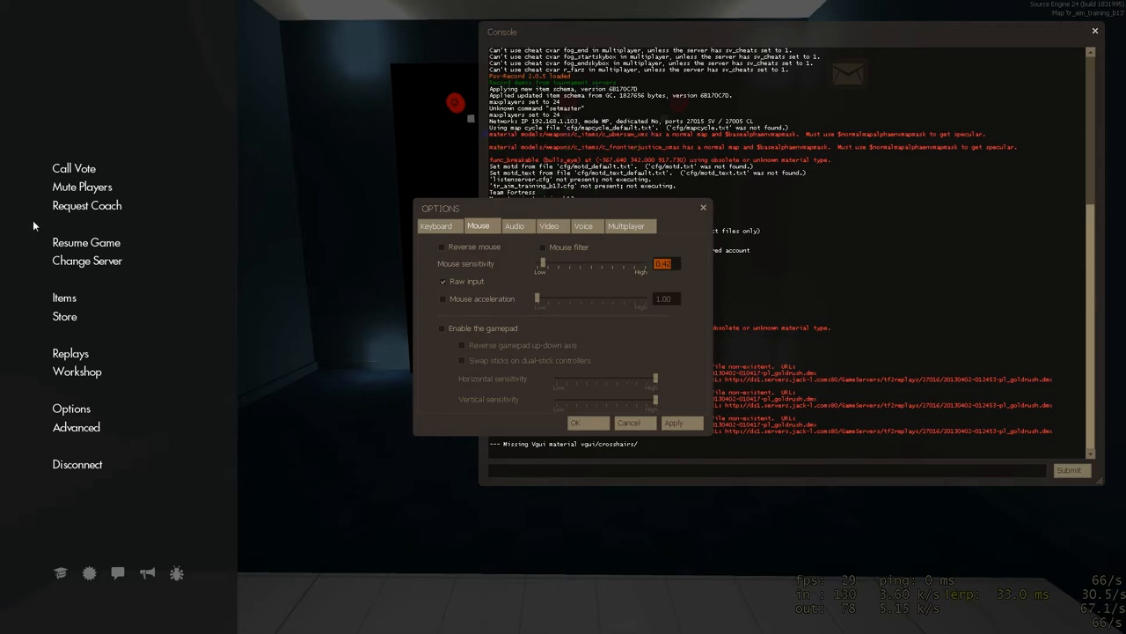
mouse_move(416, 202)
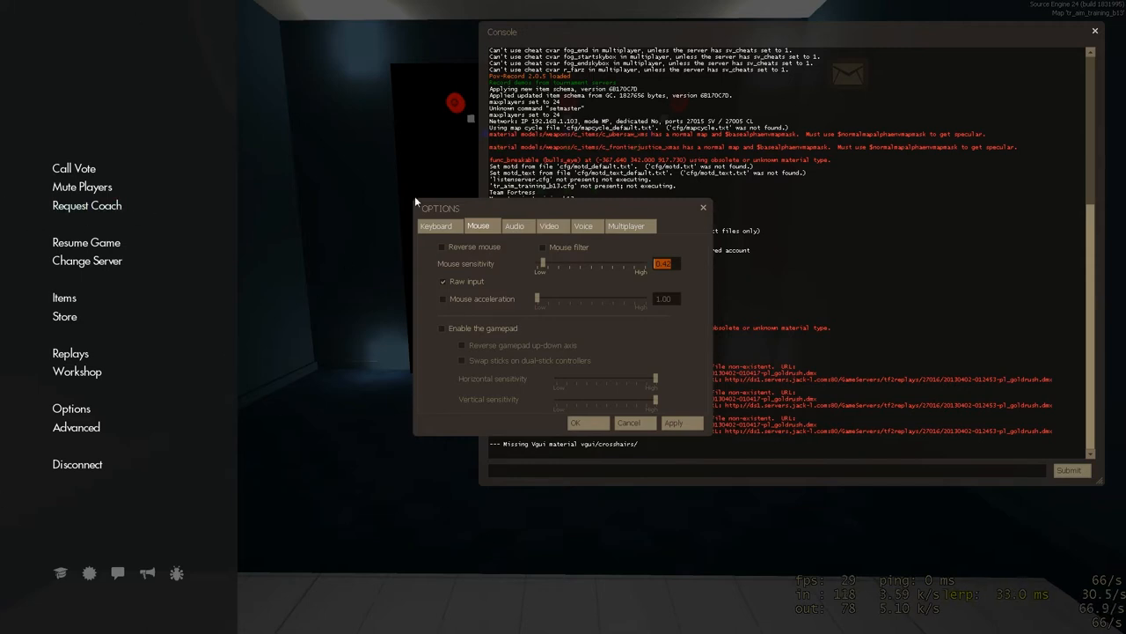
mouse_move(488, 327)
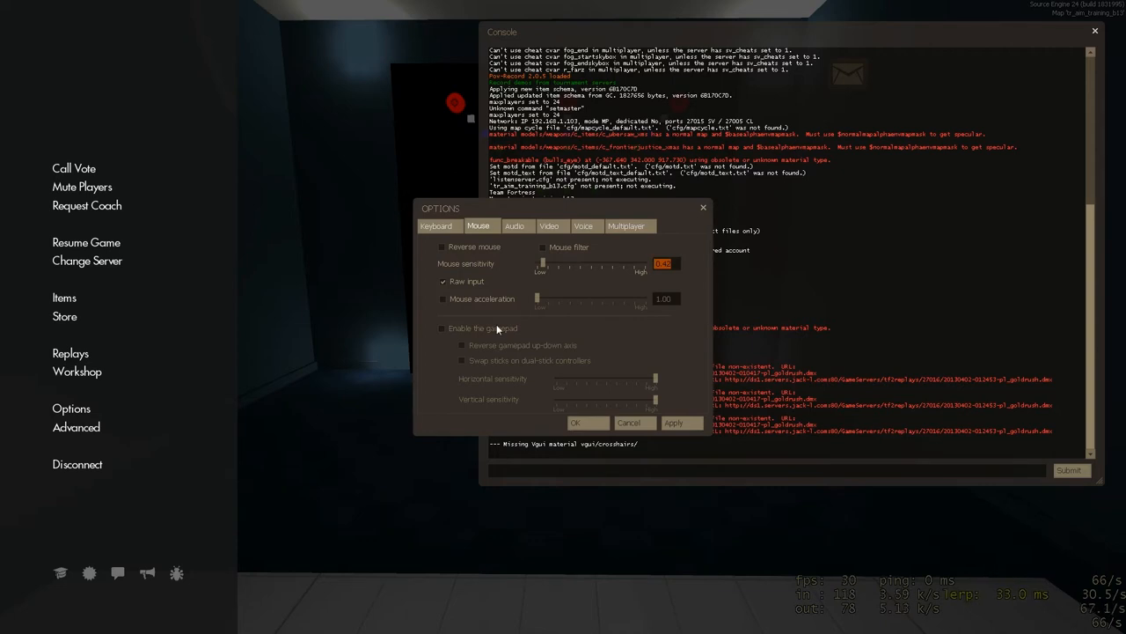
- Move from the mouse options to the Audio tab
left_click(517, 226)
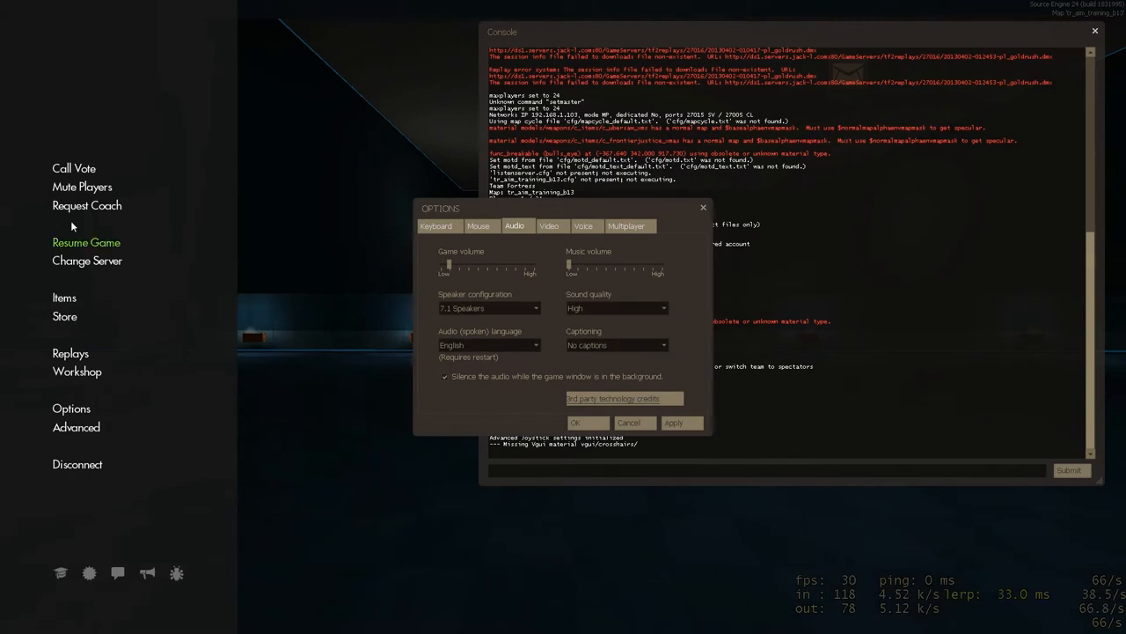
- Choose 7.1 Speakers, glance at Video settings, then reconfirm 7.1 Speakers on Audio
left_click(616, 308)
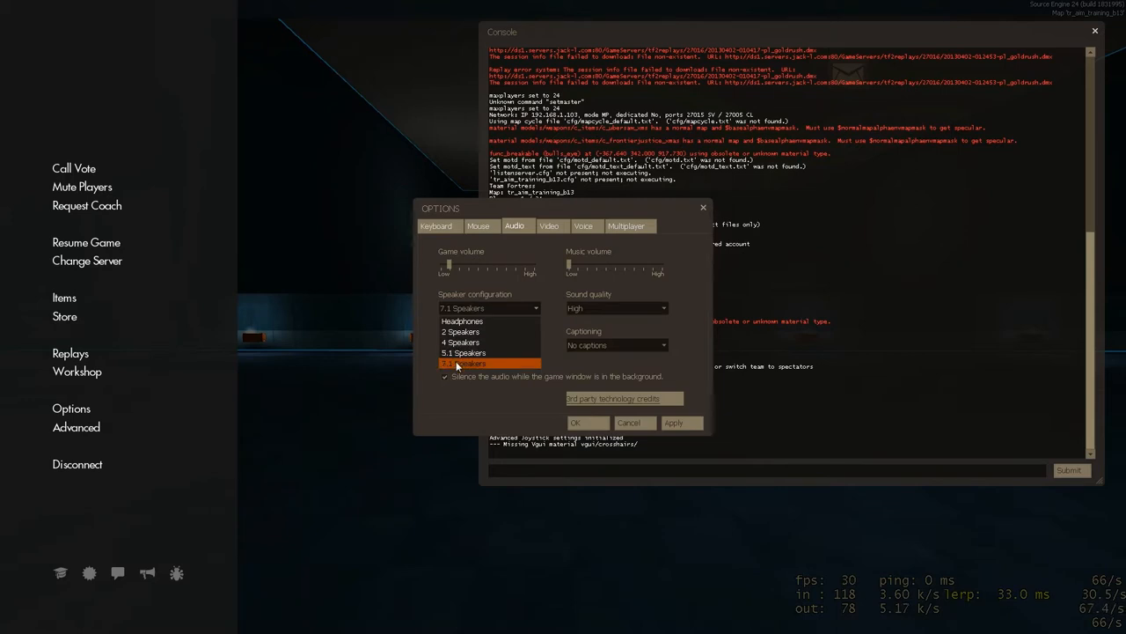
left_click(469, 363)
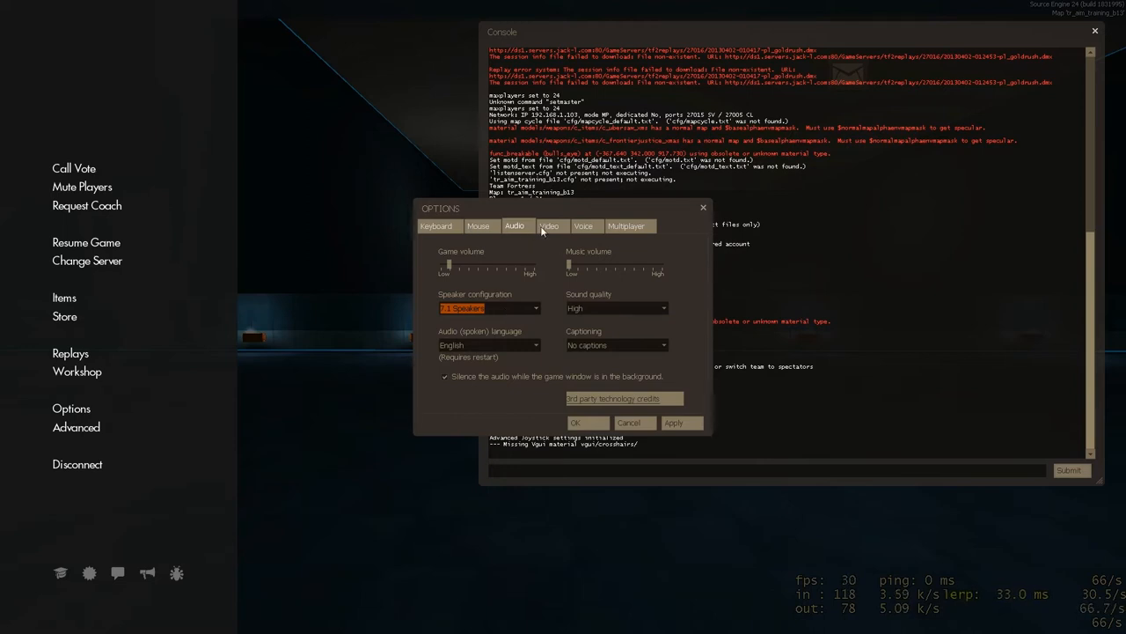
left_click(552, 225)
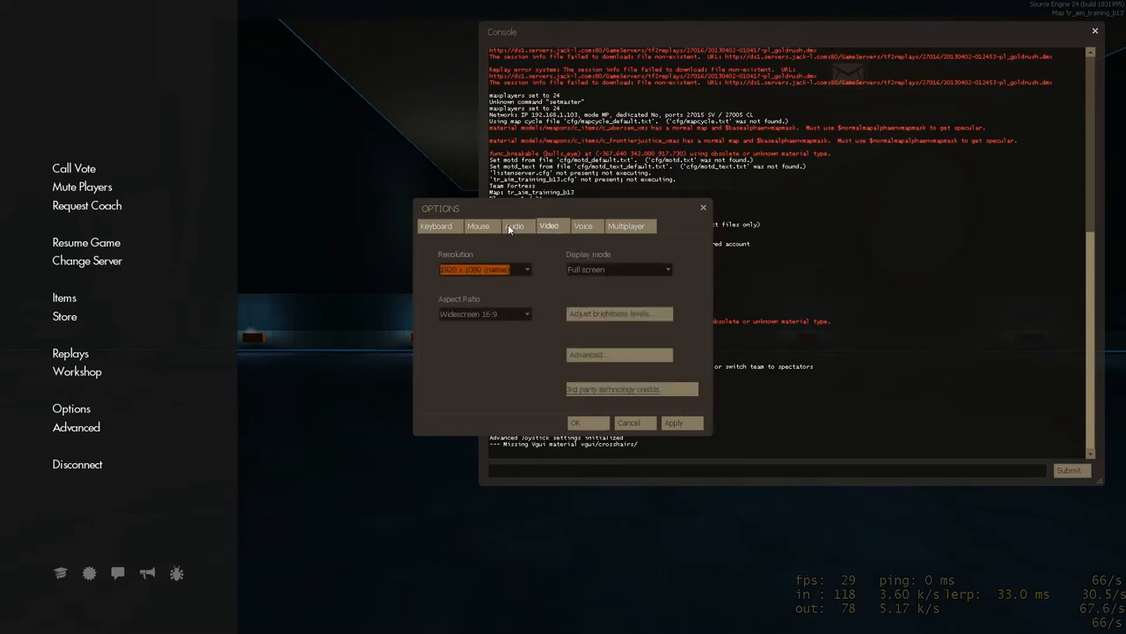
left_click(516, 225)
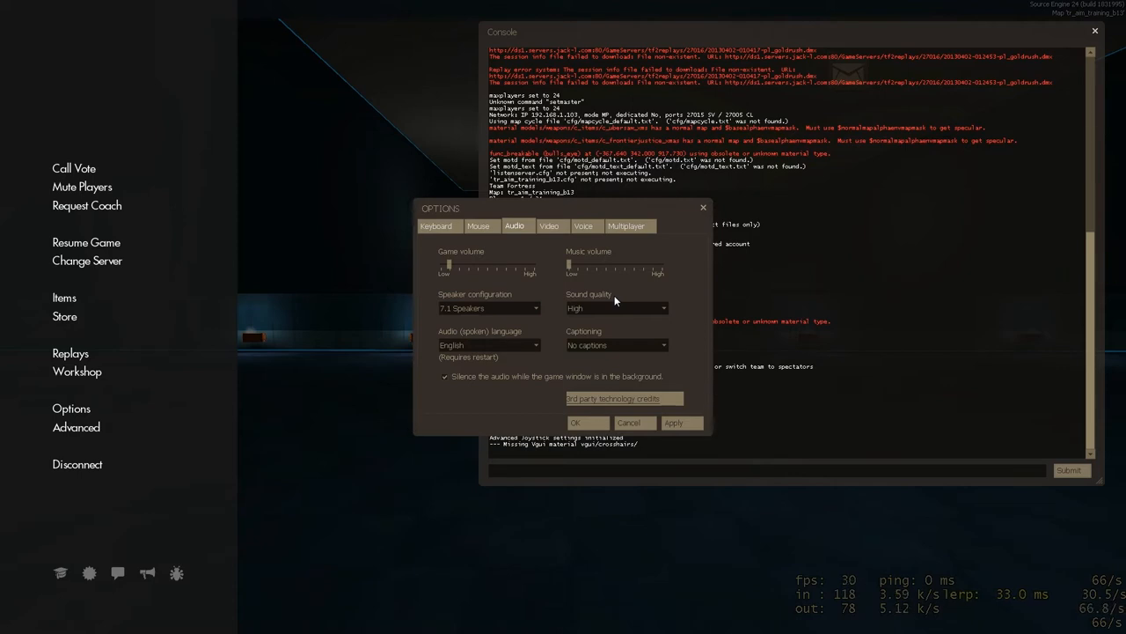
mouse_move(560, 297)
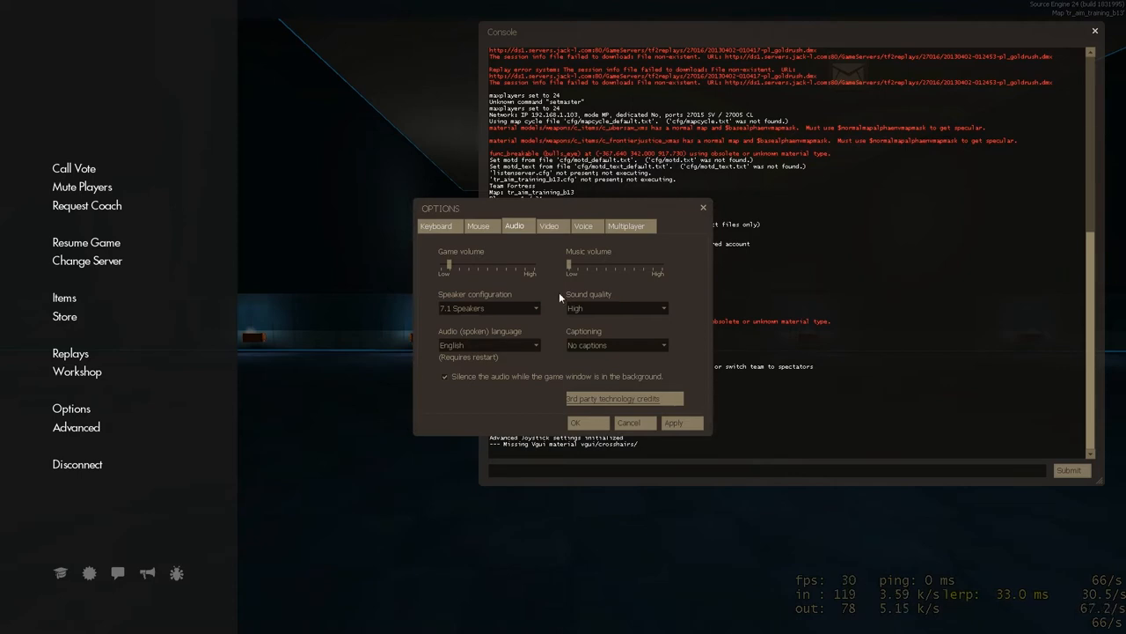
left_click(489, 308)
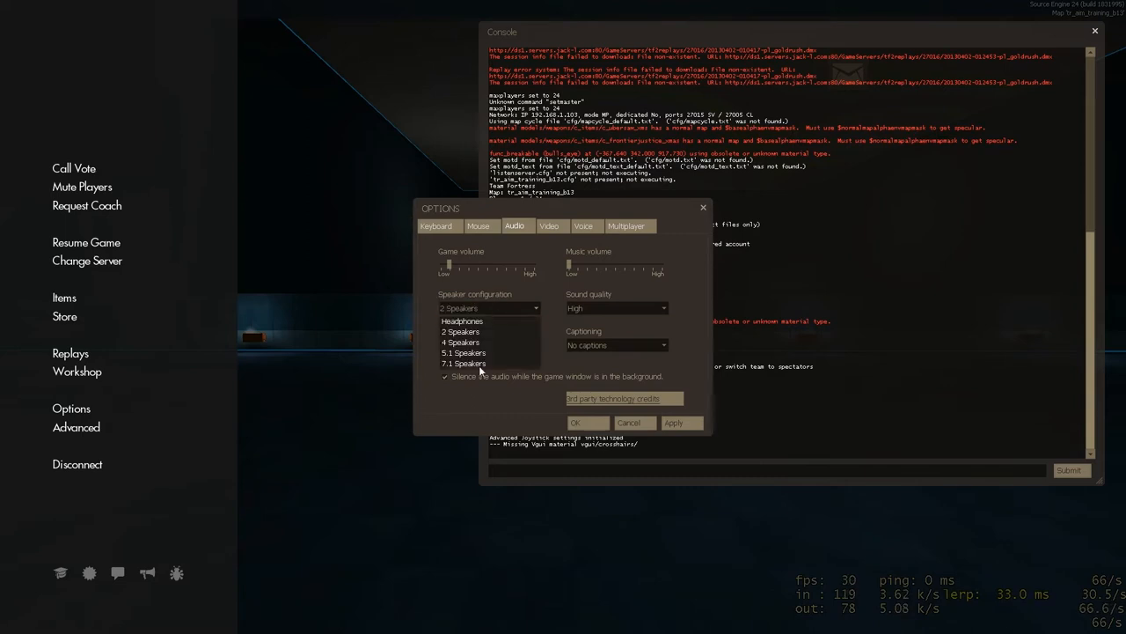
left_click(464, 363)
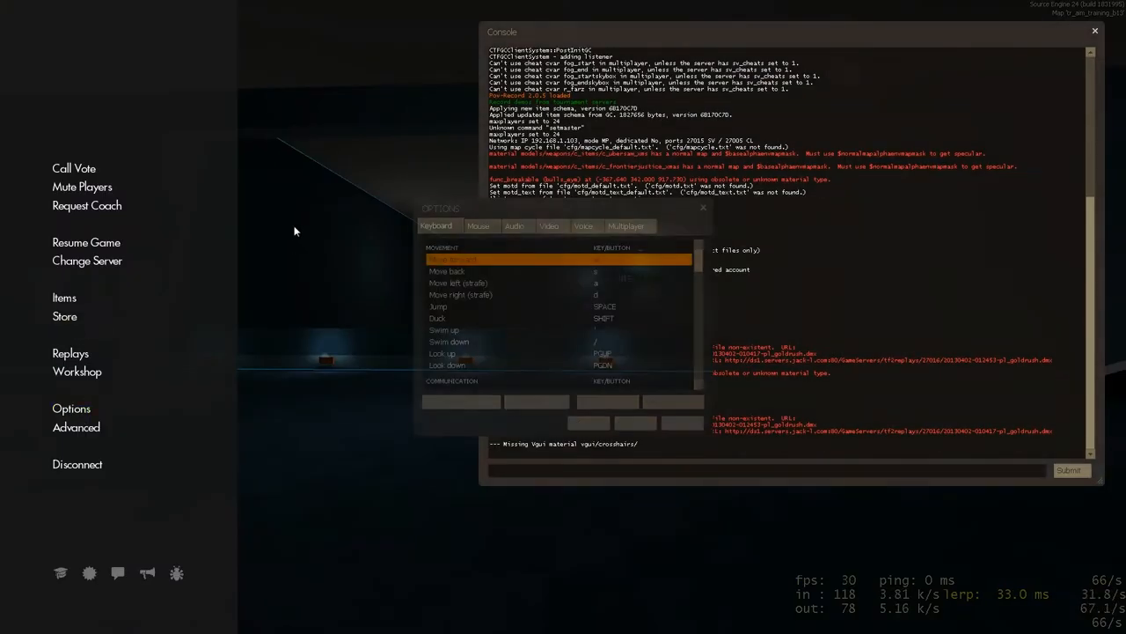
- Go to the Video tab and bring up the advanced video settings
left_click(551, 225)
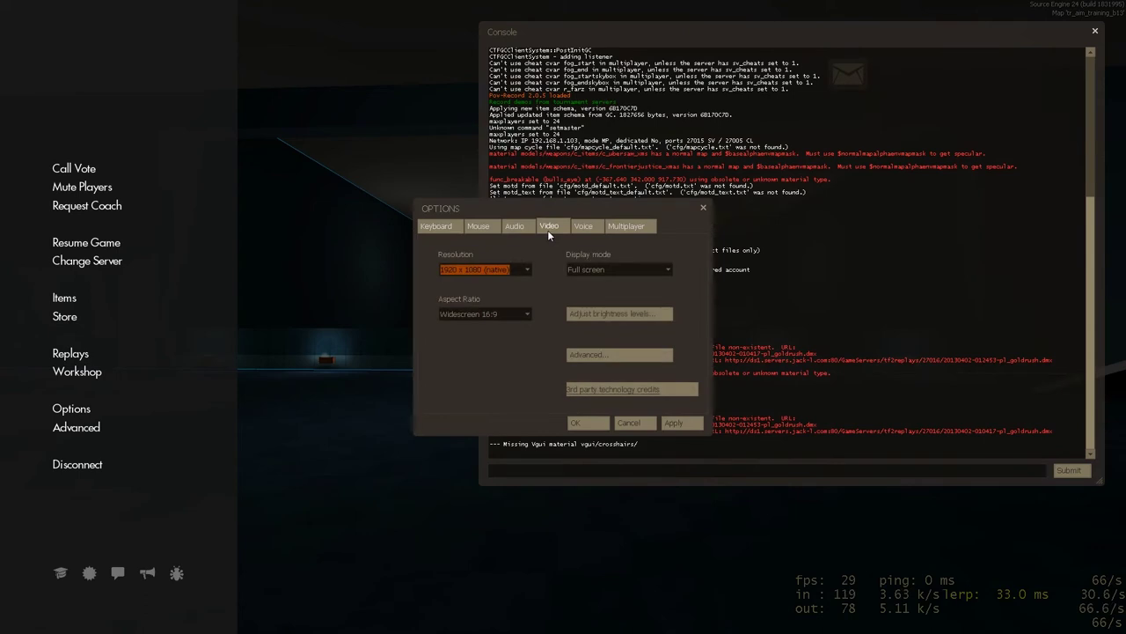
mouse_move(535, 374)
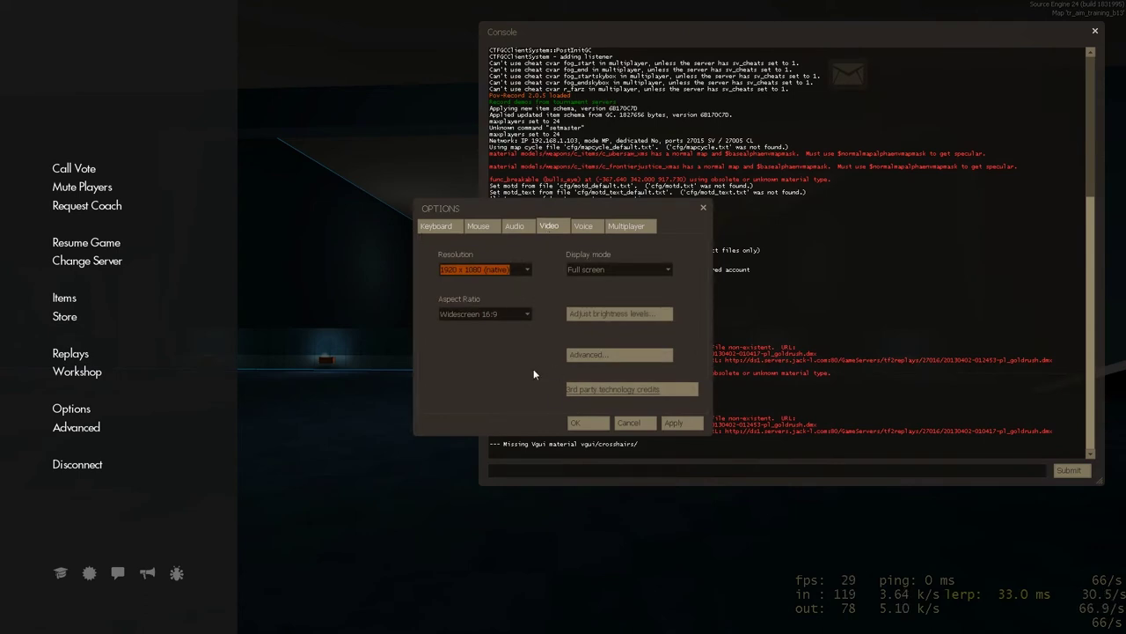
mouse_move(590, 355)
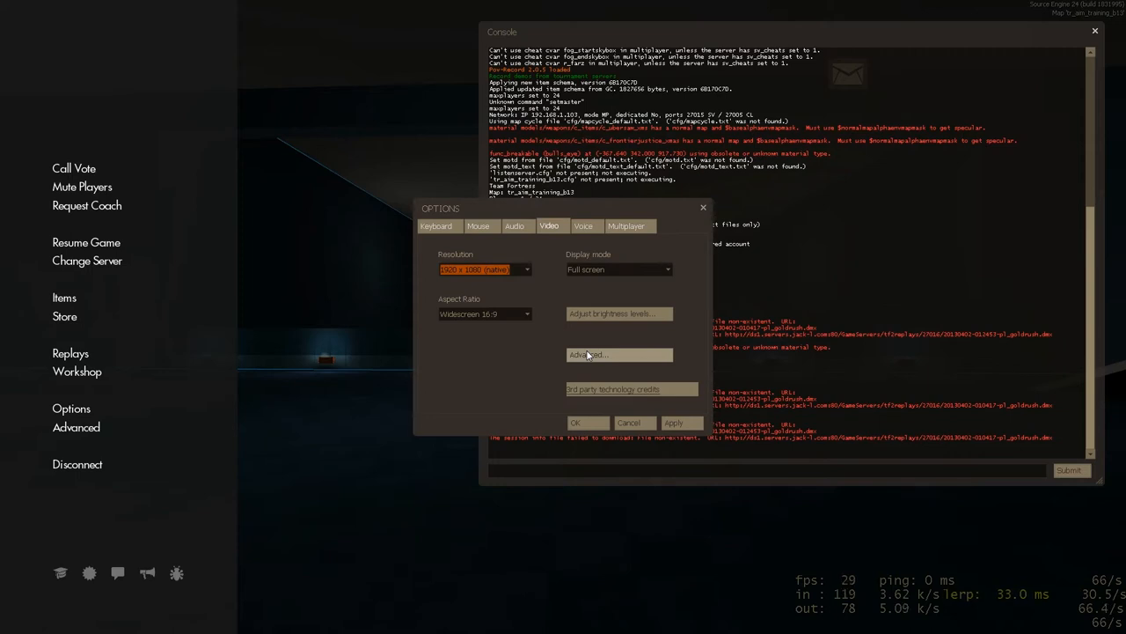
left_click(618, 355)
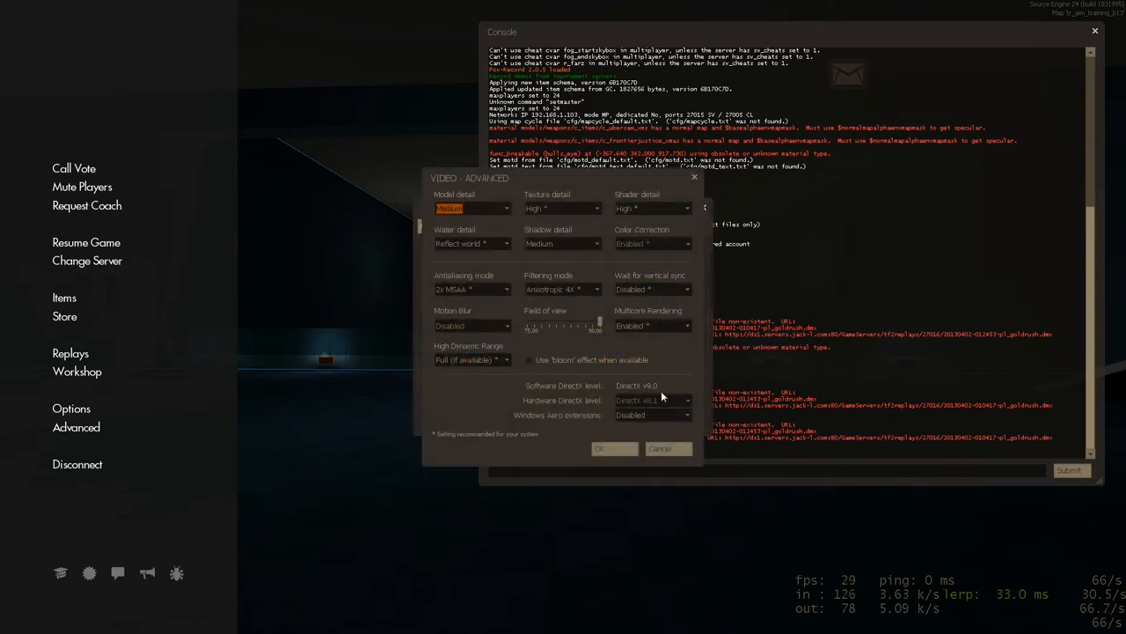
mouse_move(573, 416)
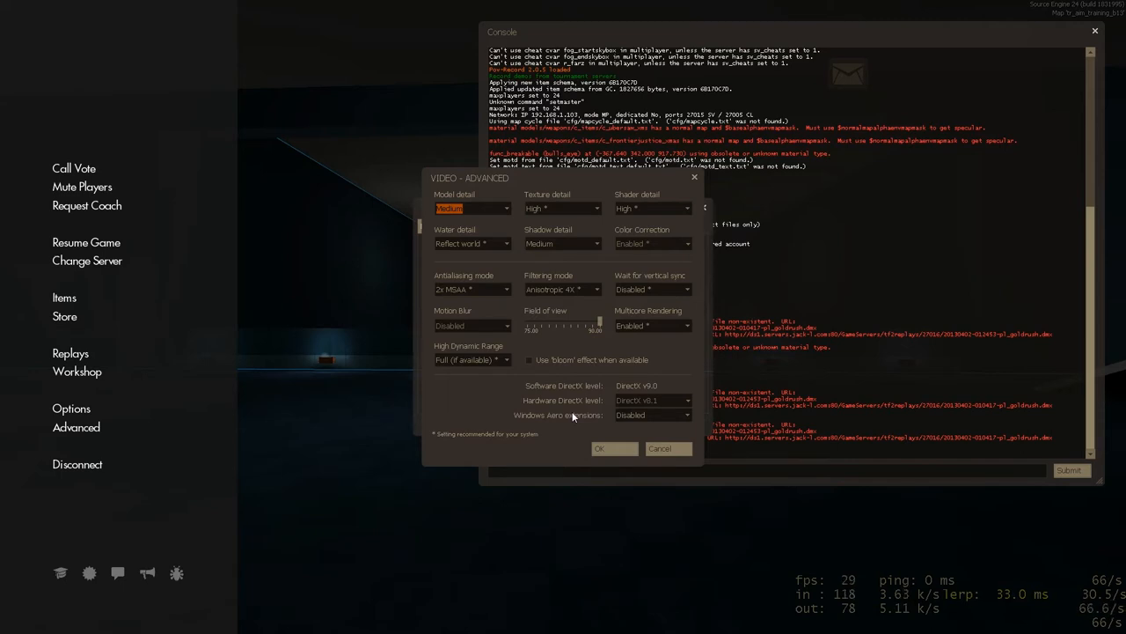
mouse_move(534, 337)
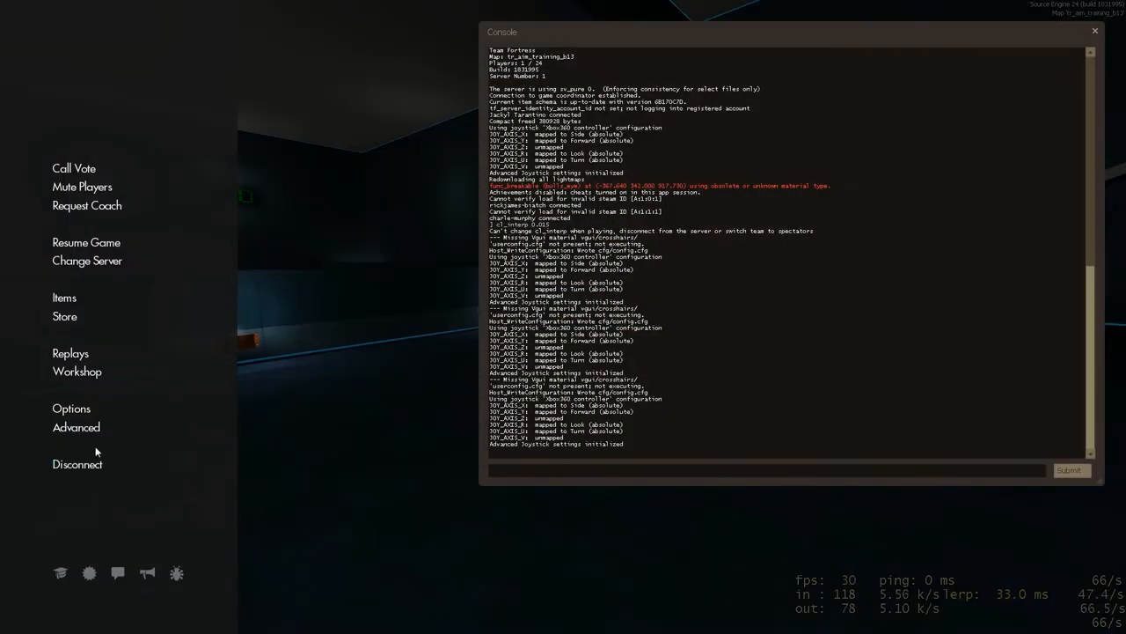
- Open the TF2 Advanced Options showing combat settings like fast weapon switch
left_click(76, 427)
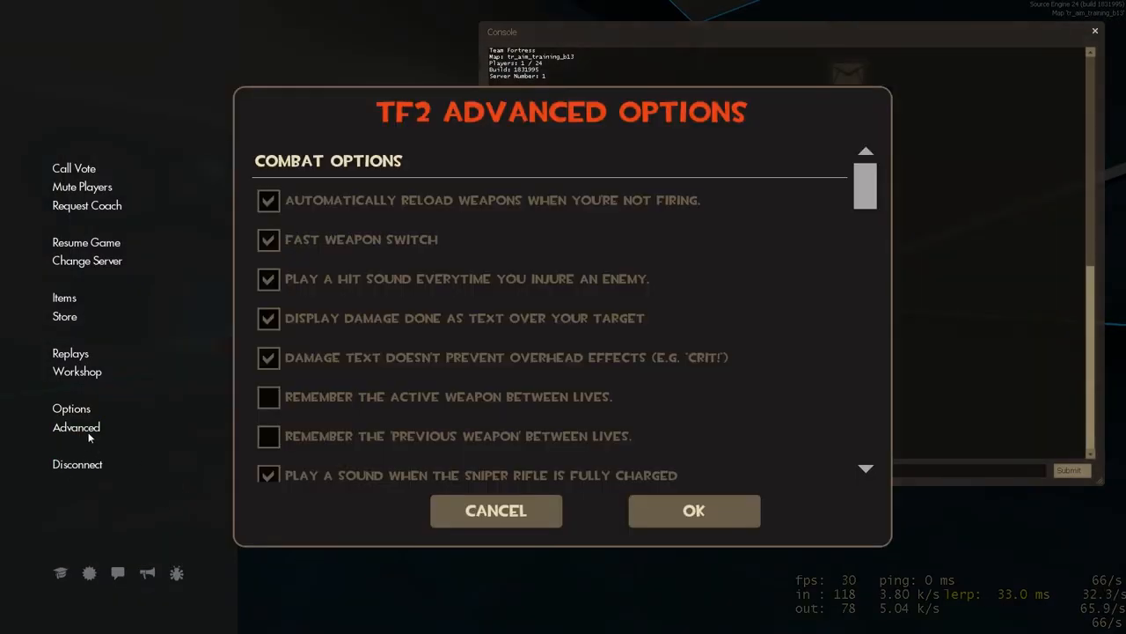
mouse_move(453, 197)
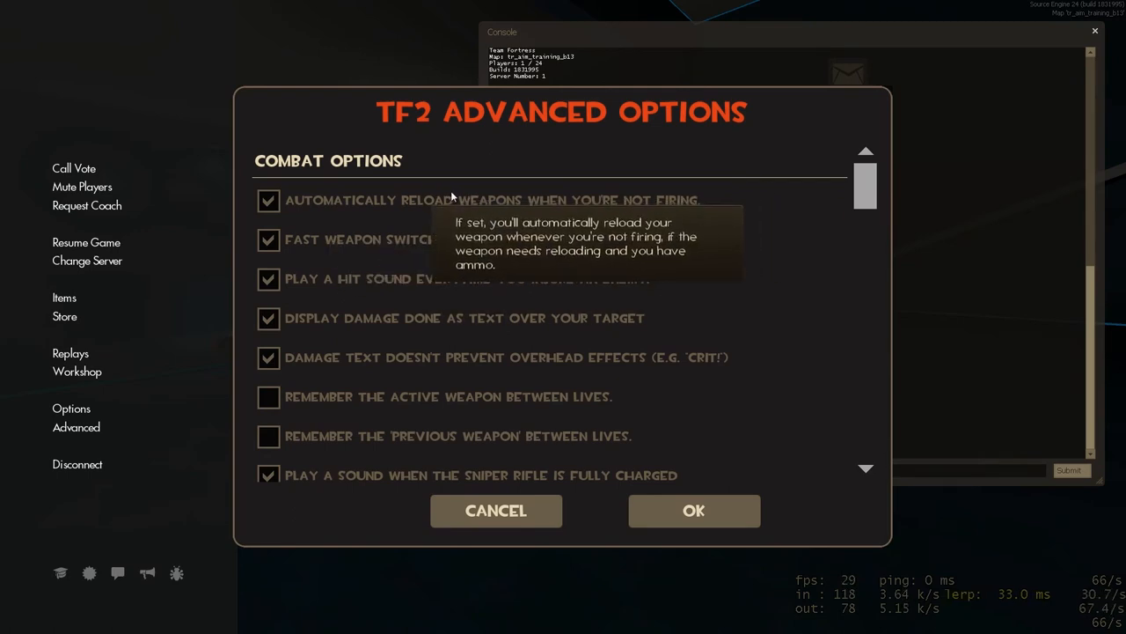
mouse_move(427, 213)
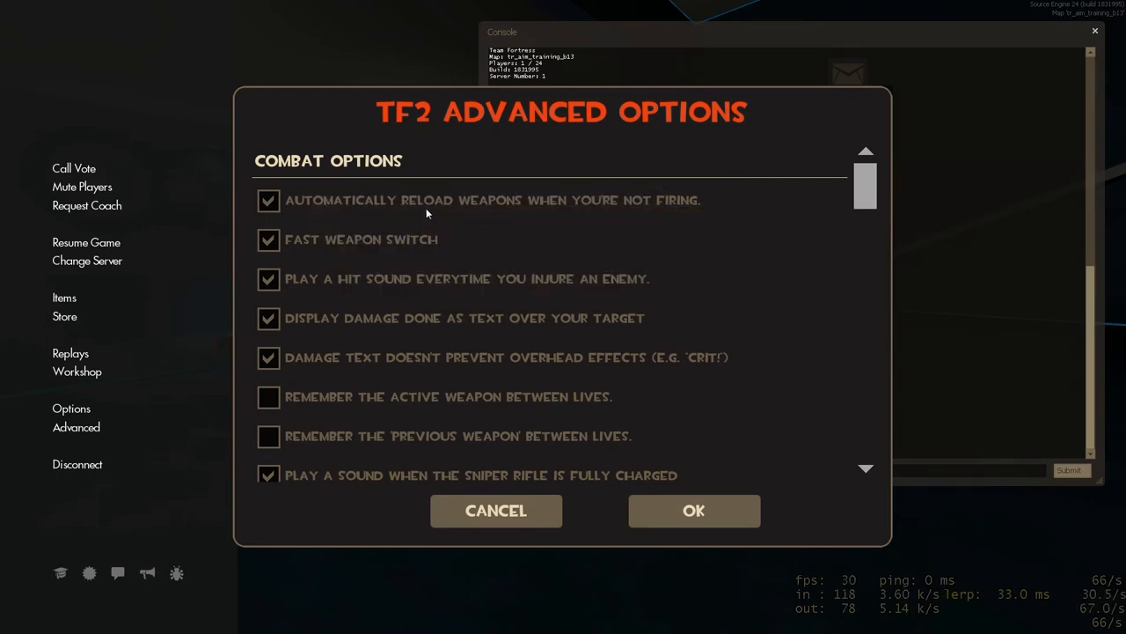
mouse_move(431, 221)
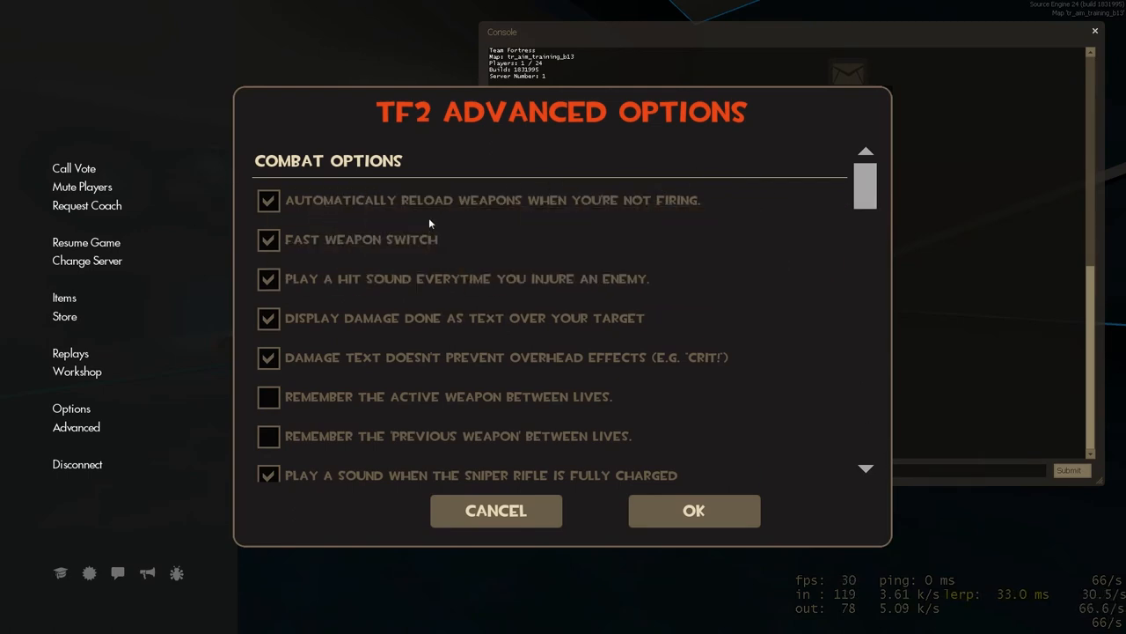
mouse_move(367, 219)
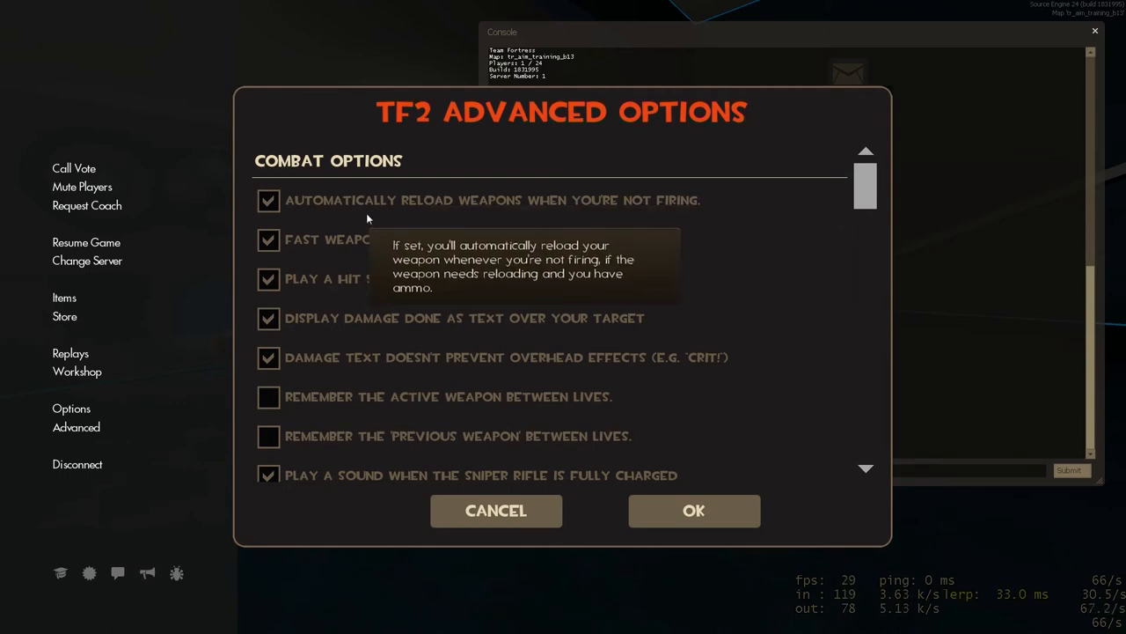
mouse_move(631, 291)
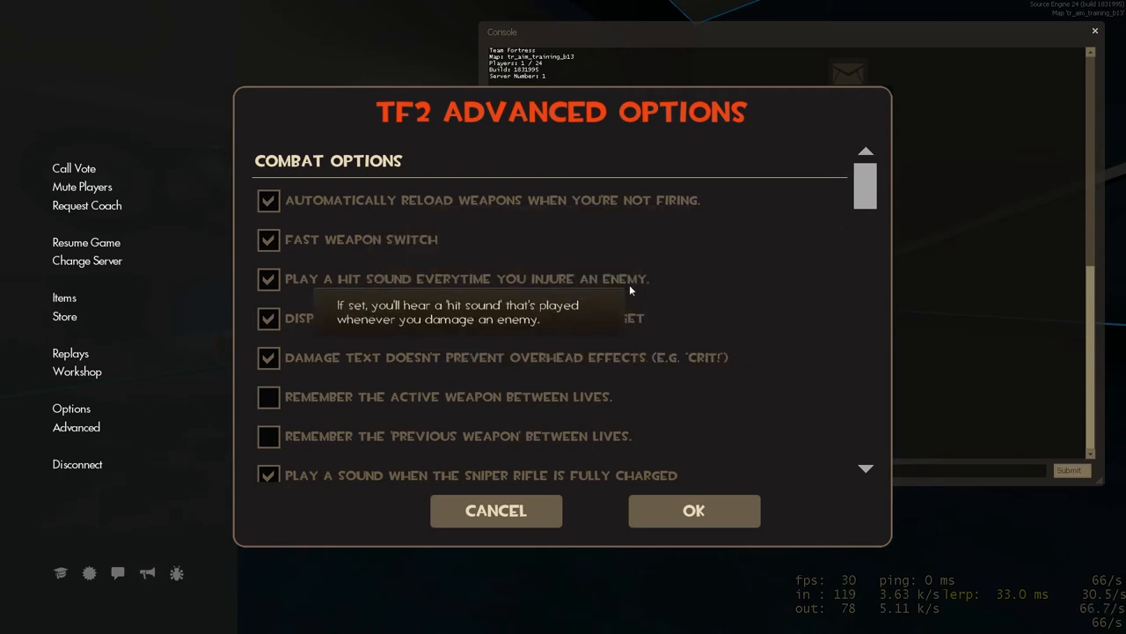
mouse_move(733, 244)
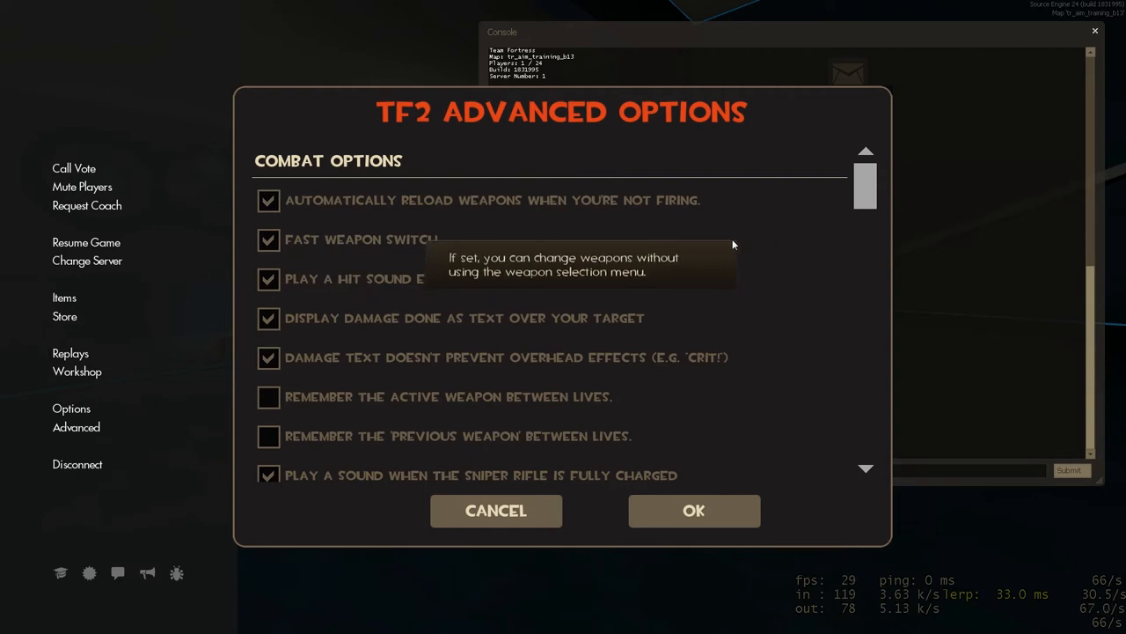
mouse_move(451, 246)
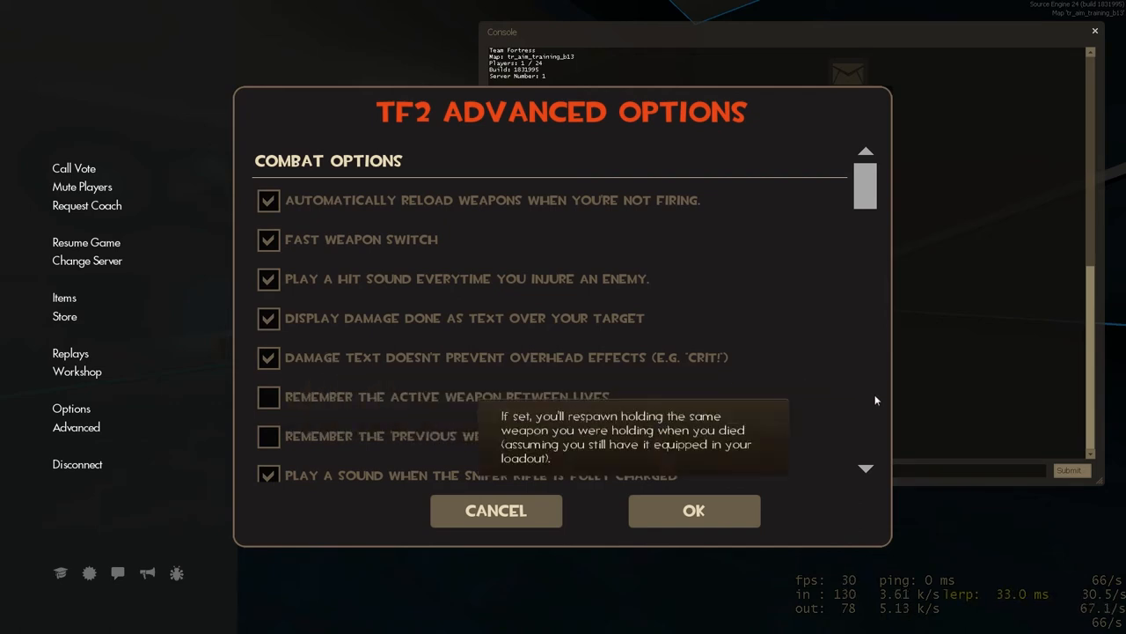
mouse_move(875, 399)
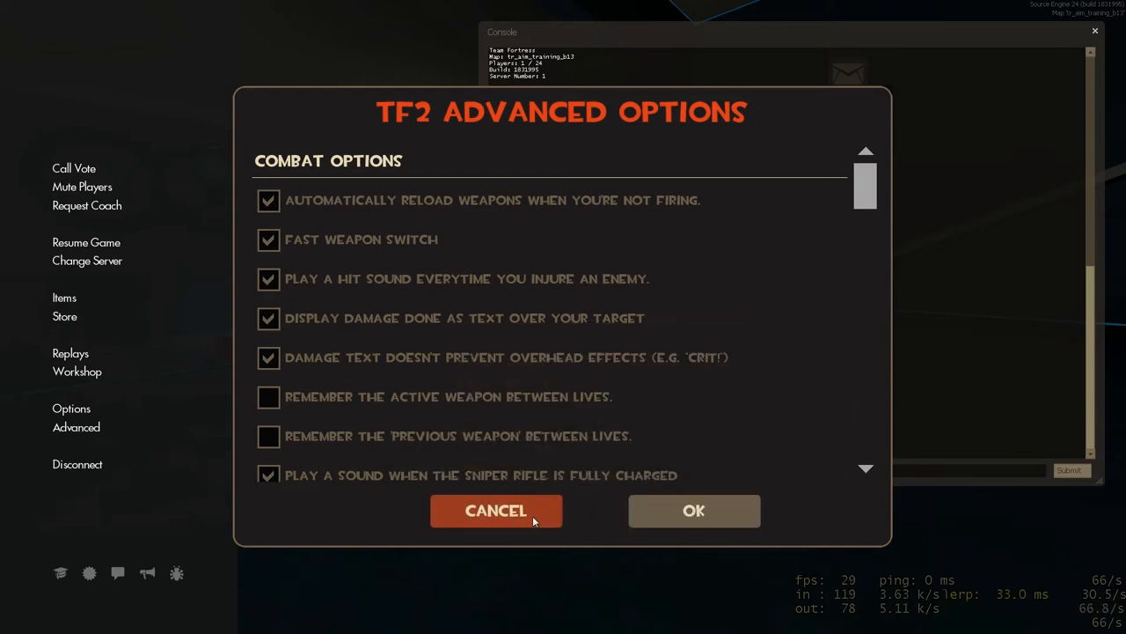
- Cancel the TF2 Advanced Options without saving and resume play on the training map
left_click(496, 511)
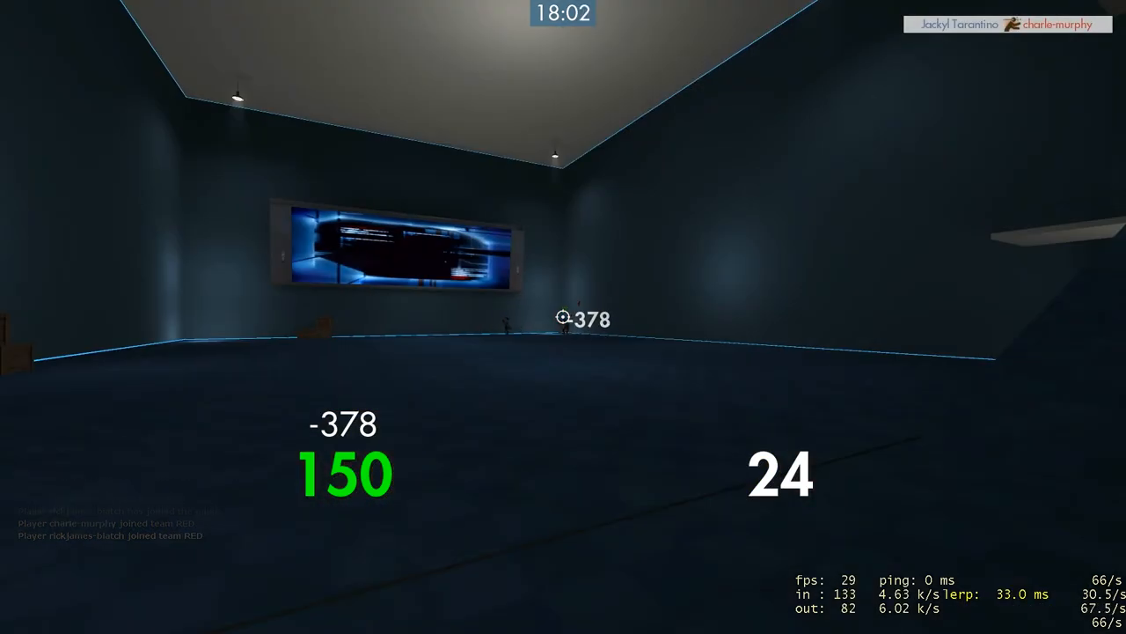
right_click(563, 317)
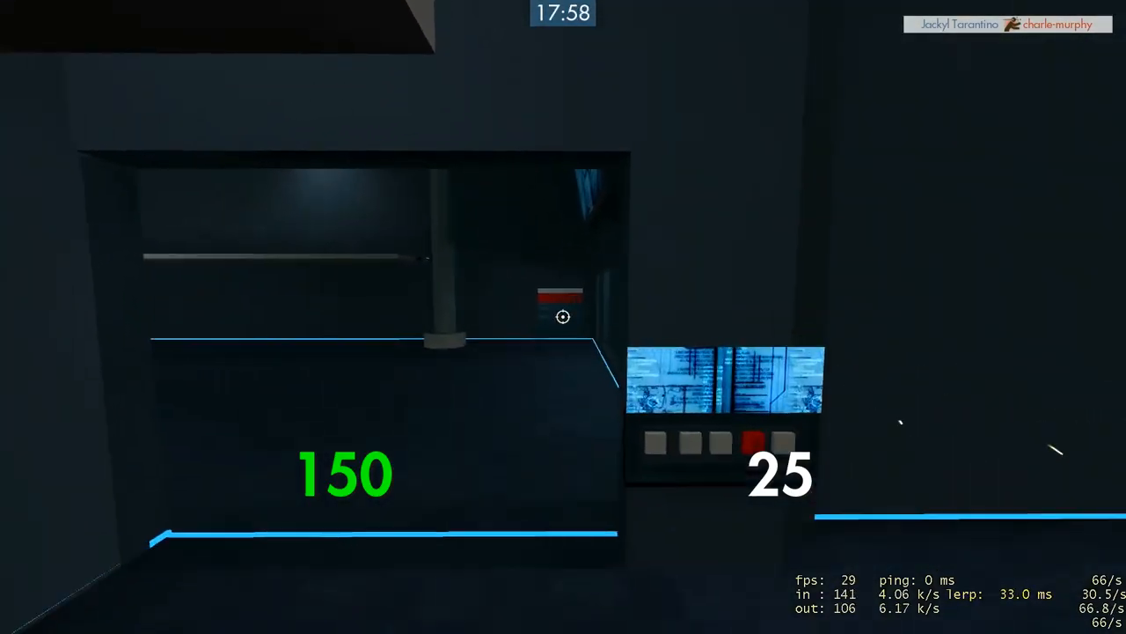
mouse_move(563, 317)
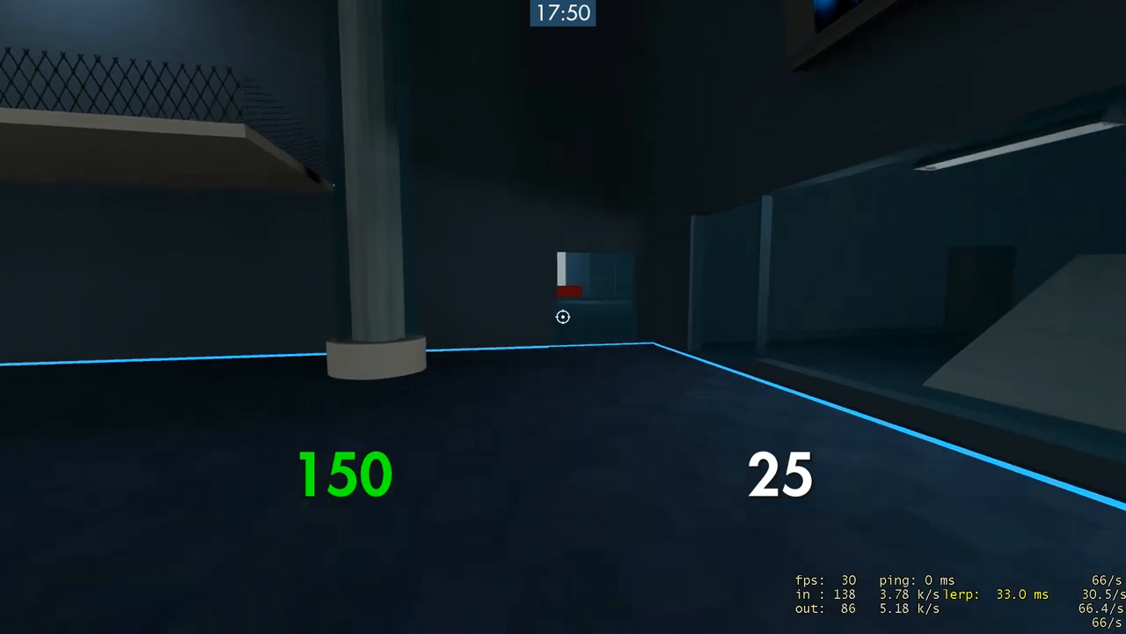
mouse_move(563, 317)
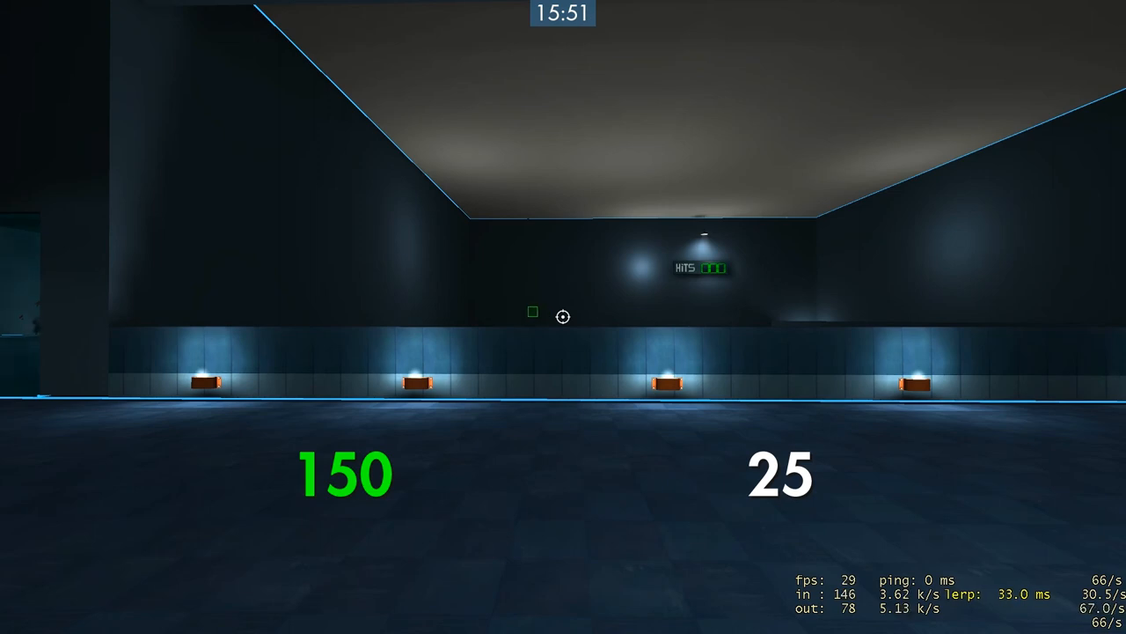
mouse_move(563, 317)
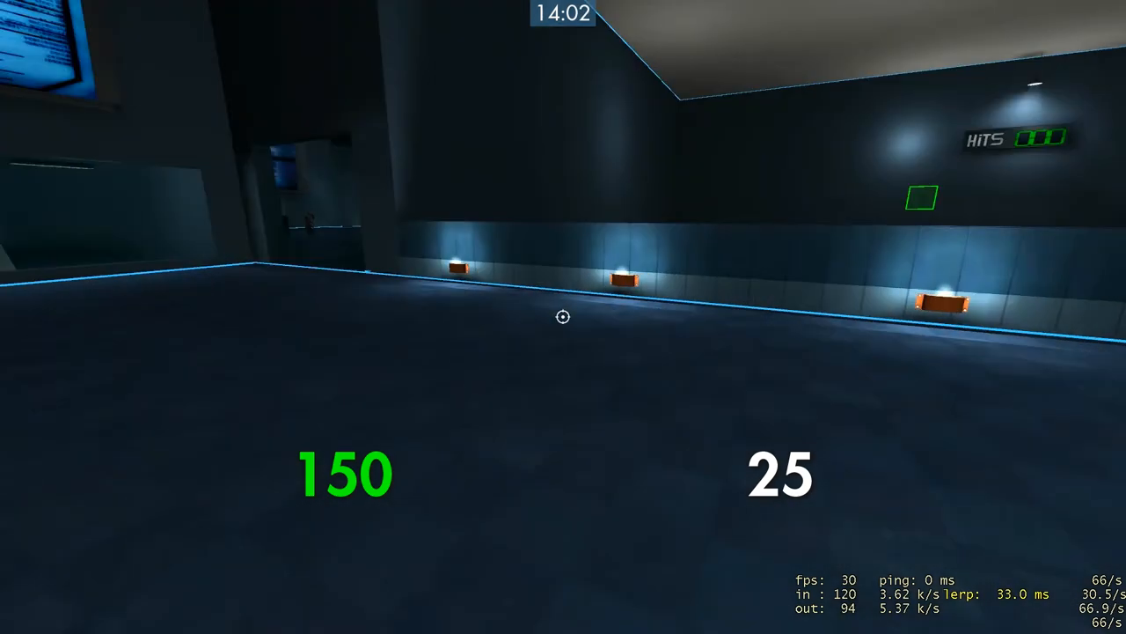
mouse_move(563, 317)
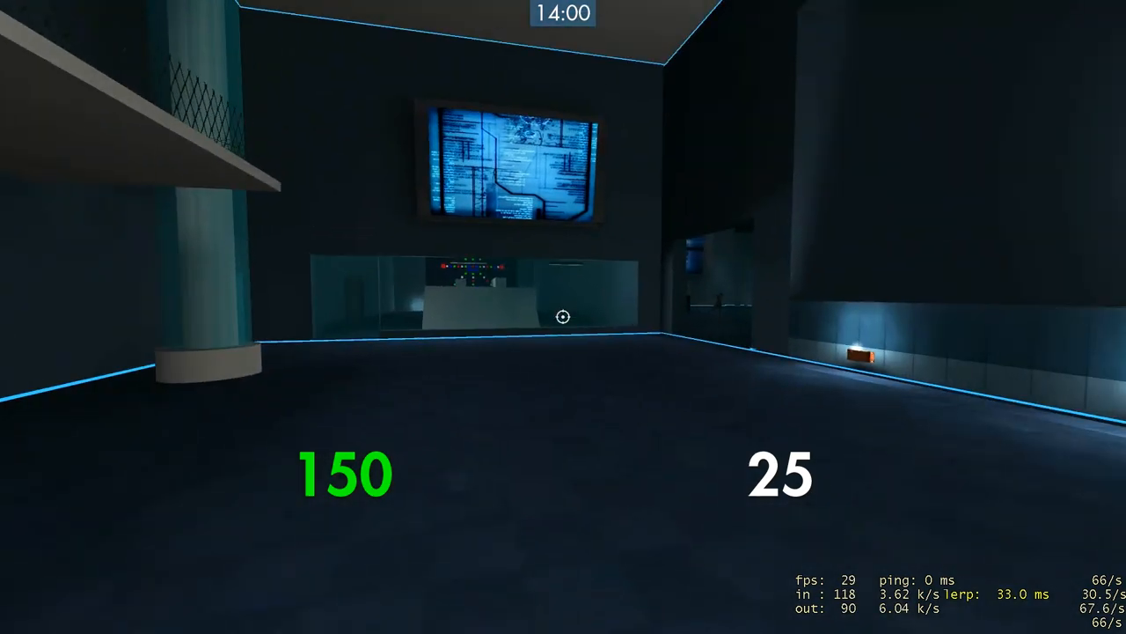